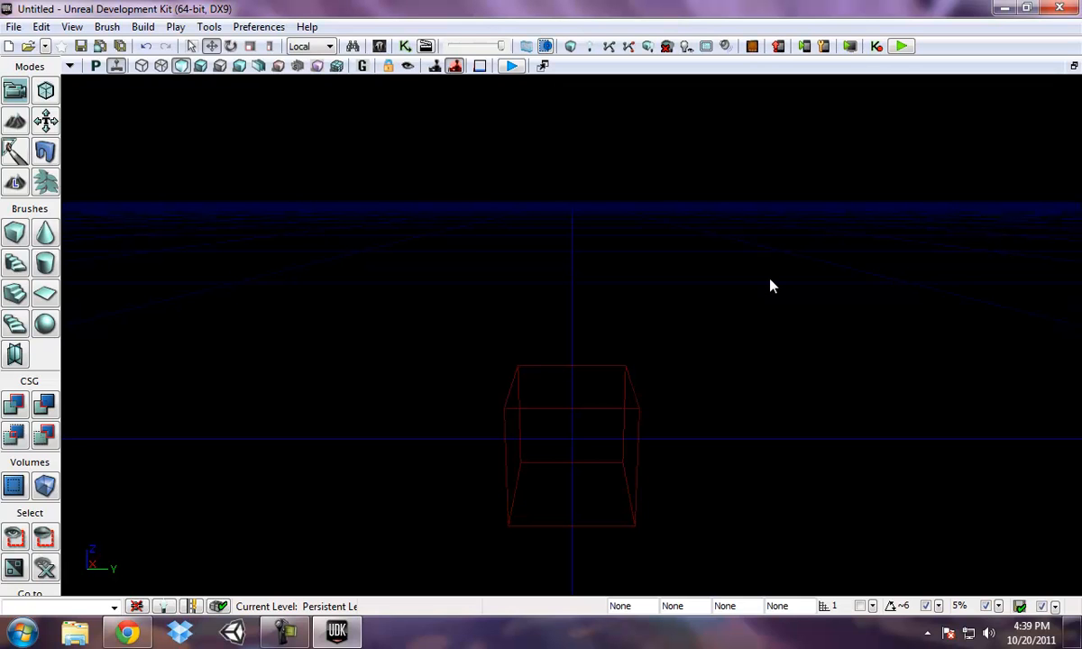
{"action": "mouse_move", "coordinate": [537, 253]}
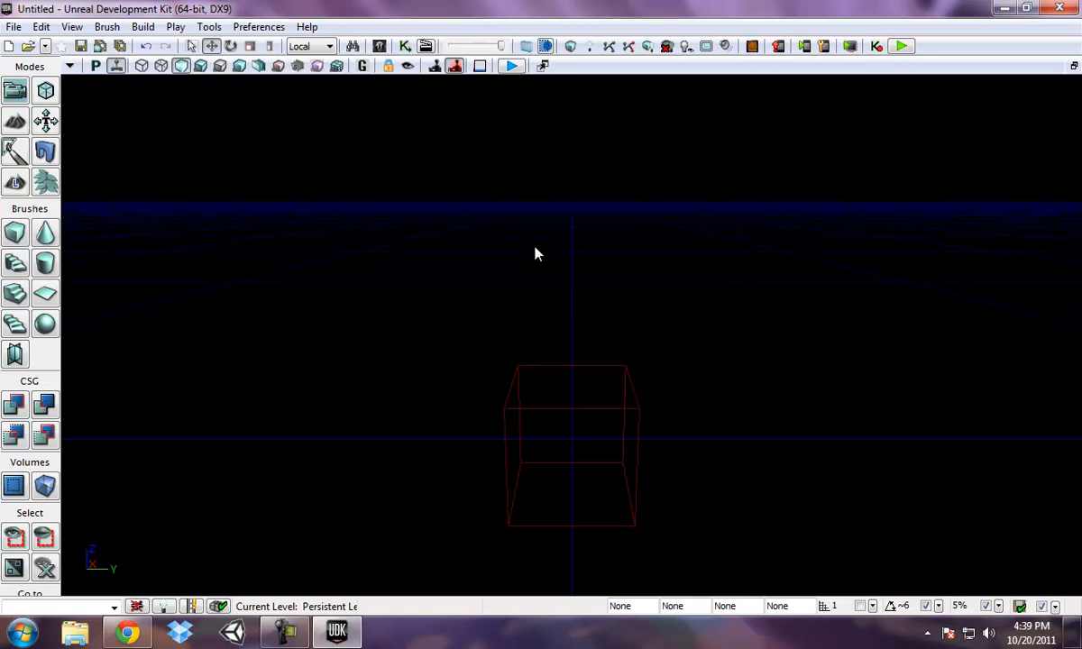
{"action": "mouse_move", "coordinate": [454, 236]}
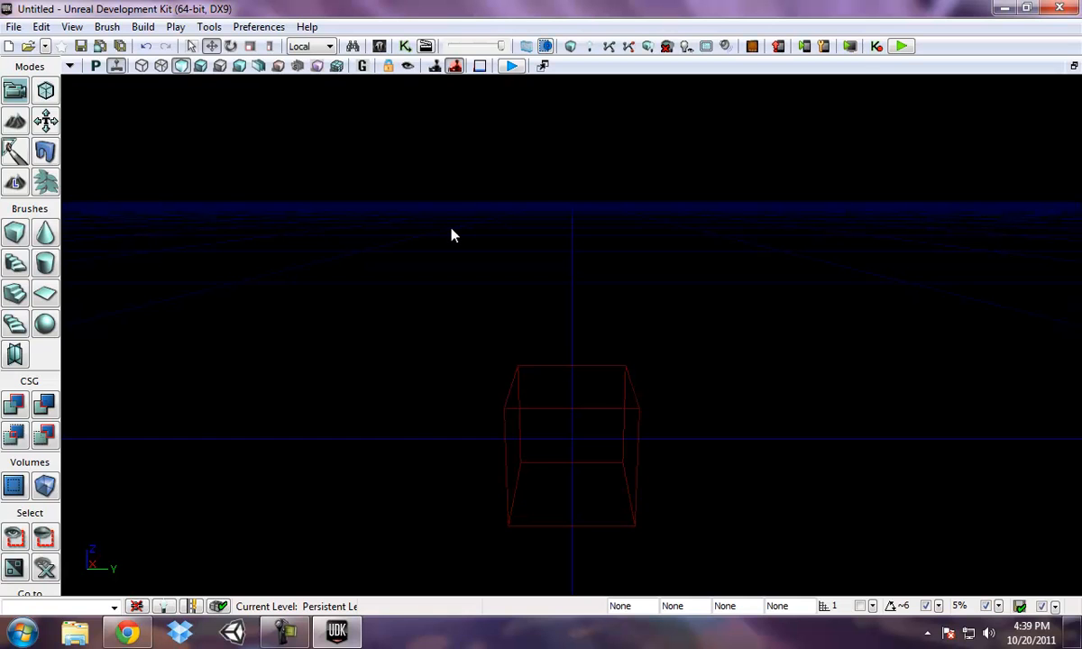
{"action": "mouse_move", "coordinate": [397, 135]}
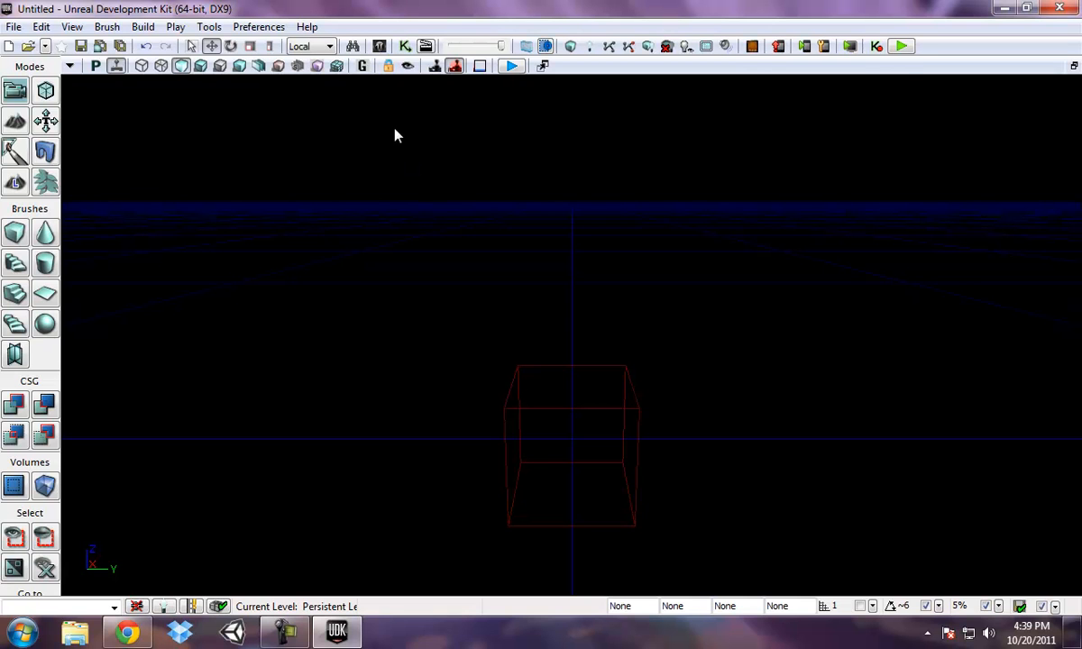
- Open the Content Browser and browse the Cornell_Resources and PhysTest_Resources packages
{"action": "left_click", "coordinate": [526, 45]}
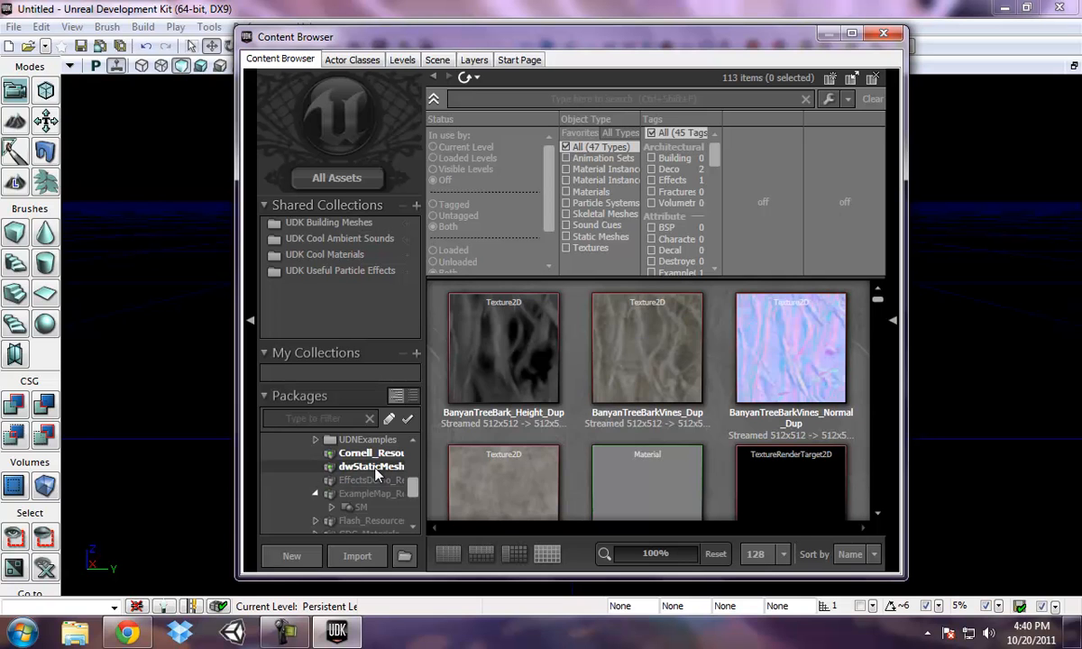
{"action": "left_click", "coordinate": [369, 453]}
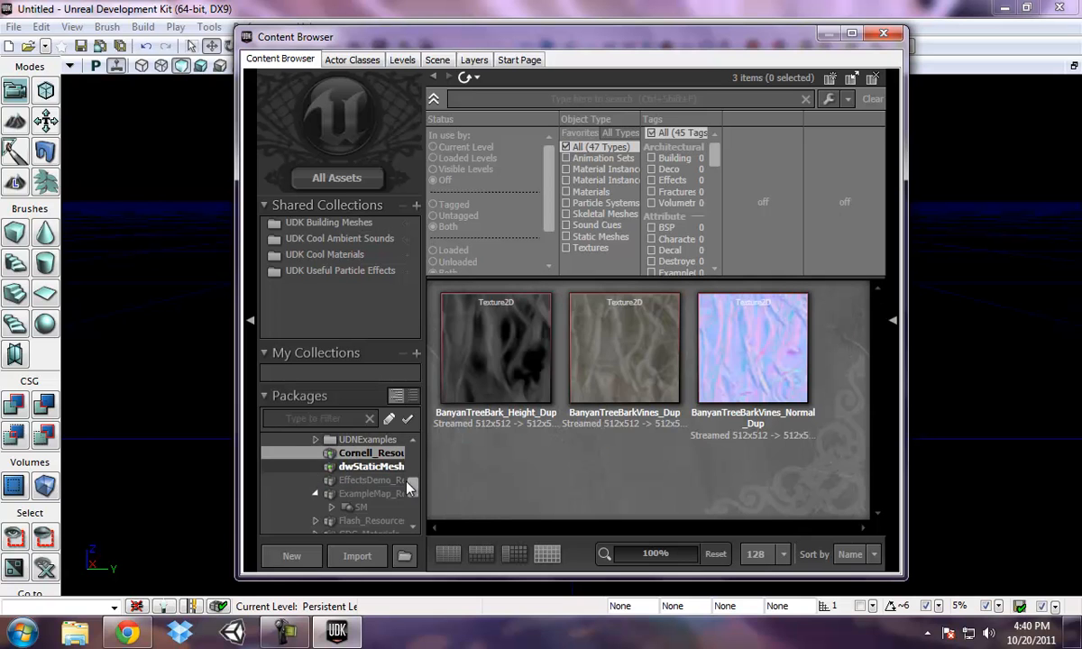
{"action": "scroll", "scroll_direction": "down", "scroll_amount": 3}
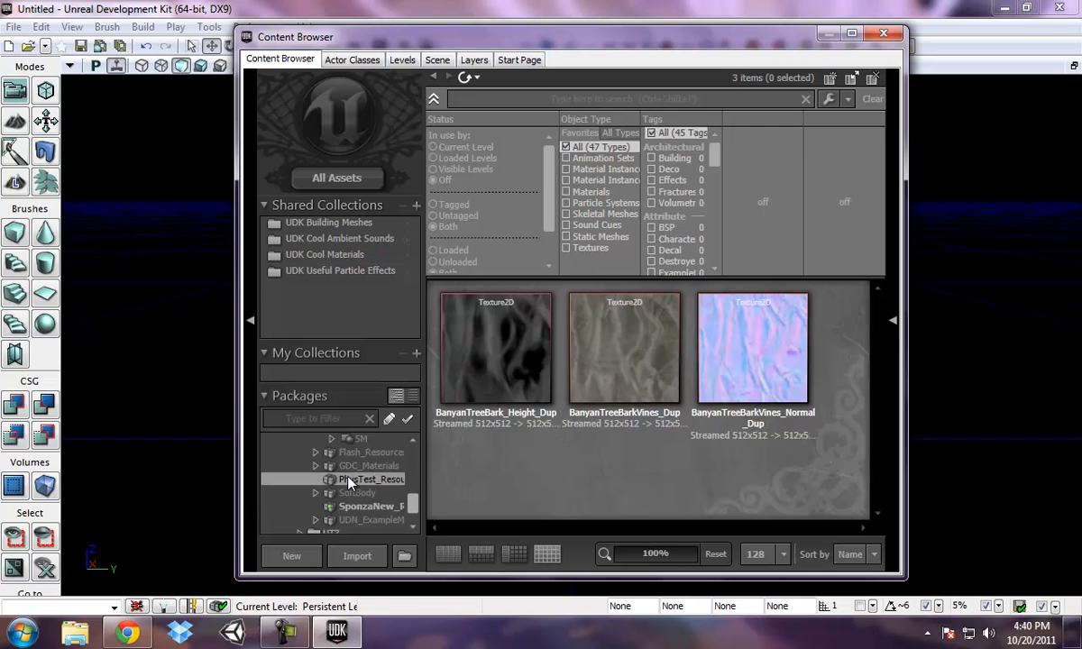
{"action": "left_click", "coordinate": [367, 478]}
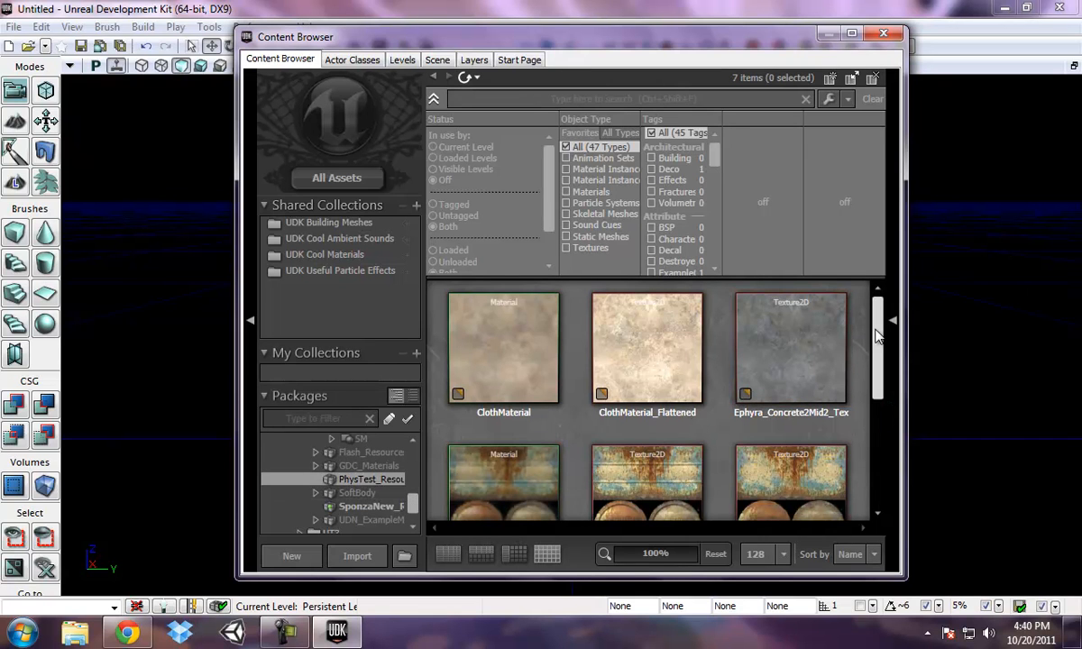
{"action": "scroll", "scroll_direction": "down", "scroll_amount": 3}
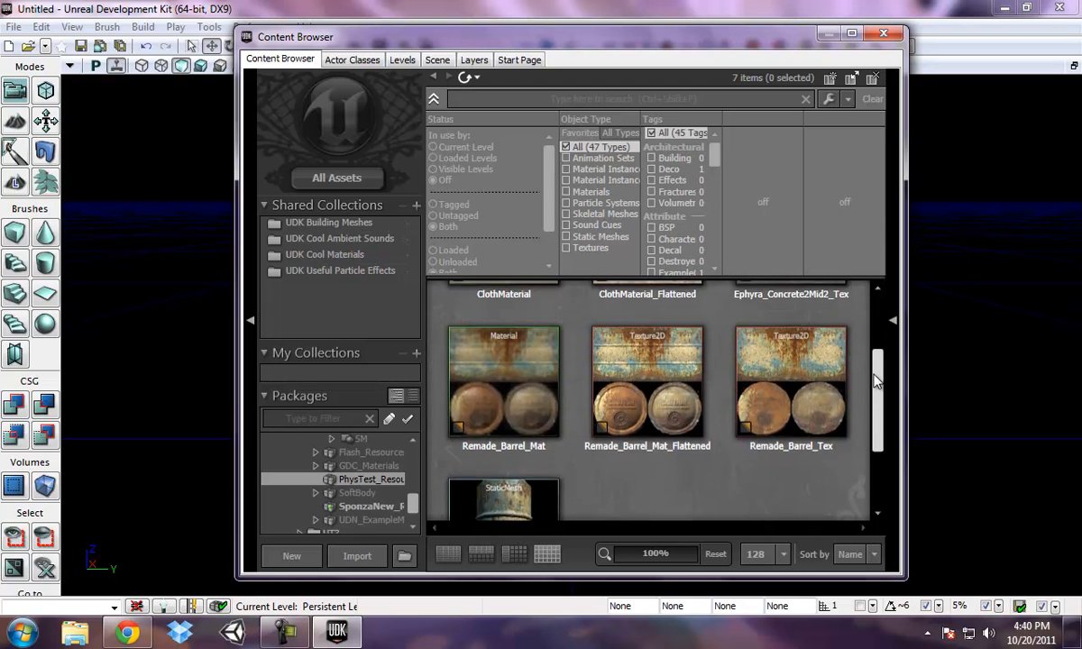
{"action": "right_click", "coordinate": [366, 478]}
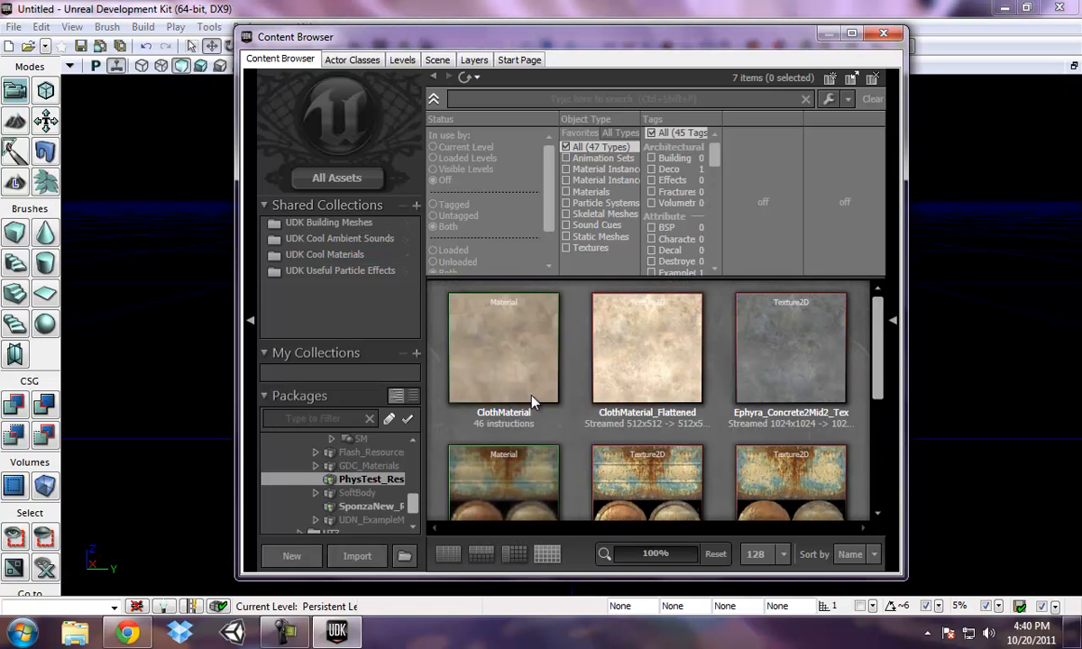
{"action": "mouse_move", "coordinate": [346, 486]}
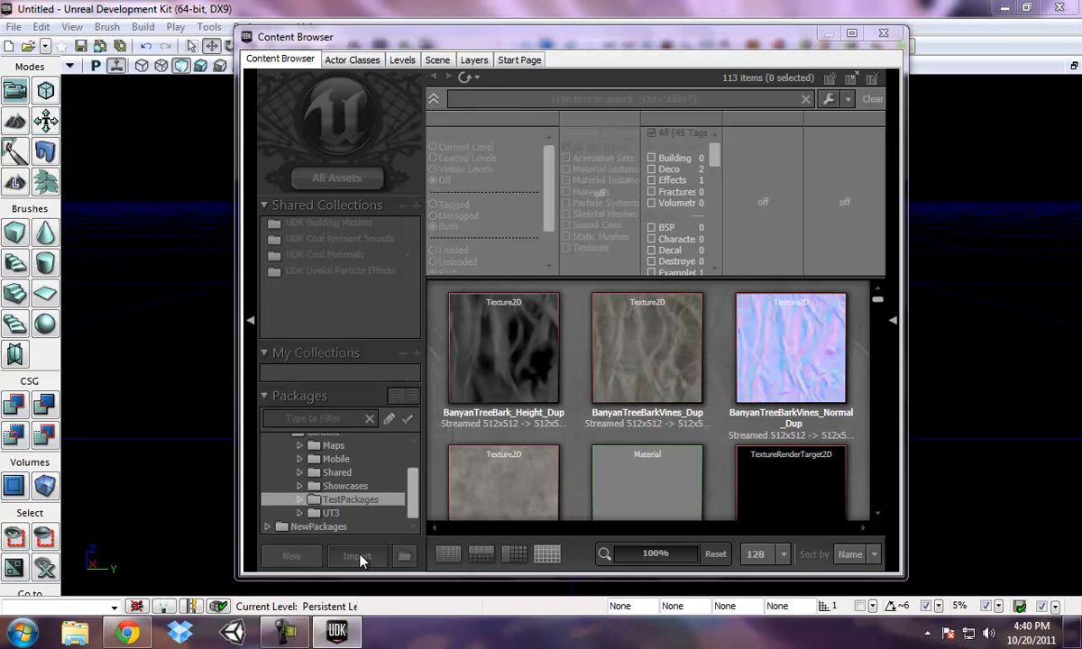
- Import the 'metal' image from the gamedevtuts folder
{"action": "left_click", "coordinate": [355, 556]}
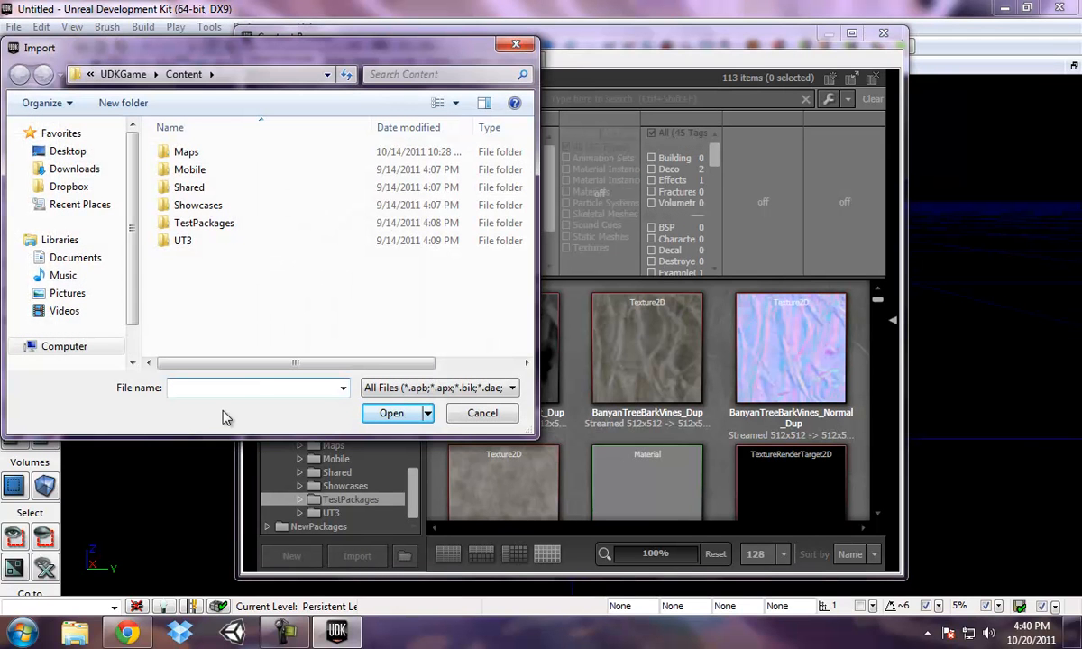
{"action": "left_click", "coordinate": [66, 151]}
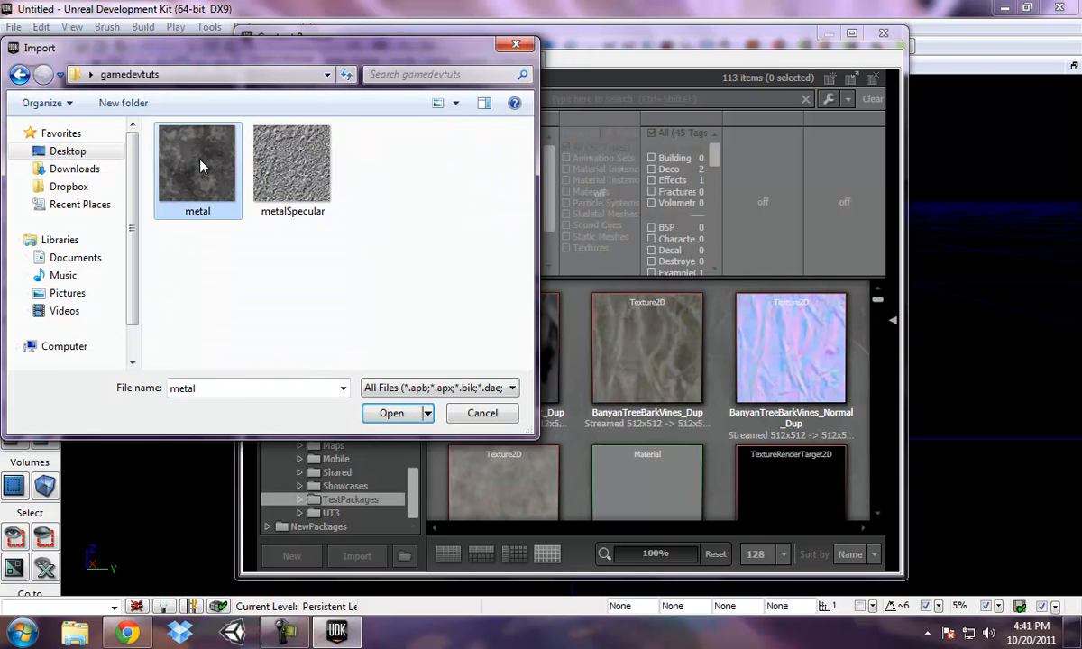
{"action": "left_click", "coordinate": [392, 413]}
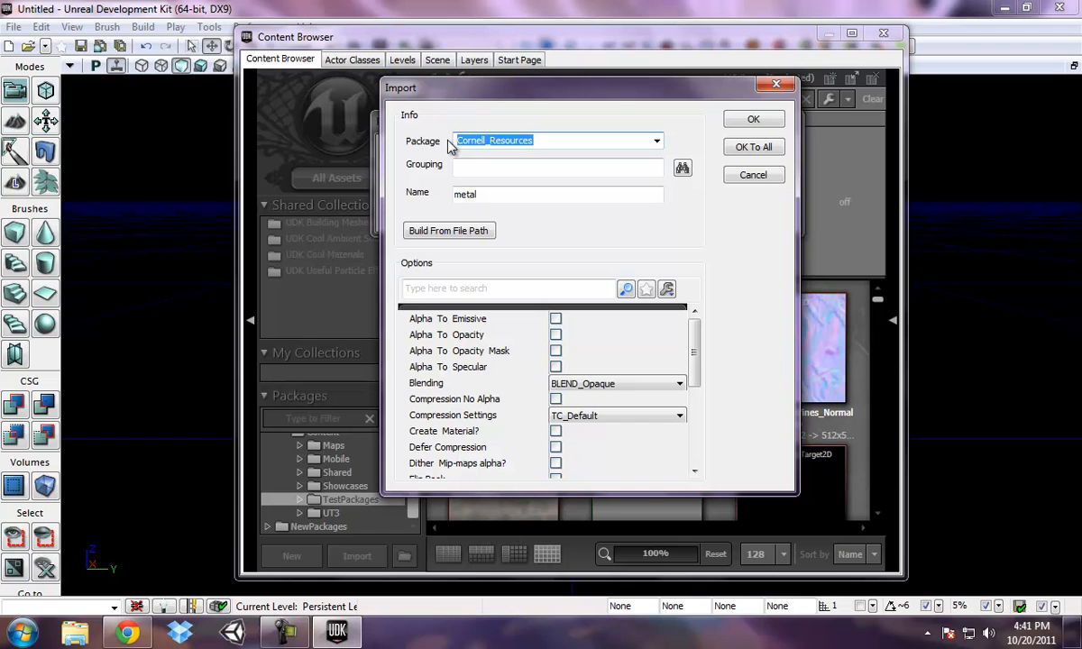
- Import with package MyGame, grouping Textures and name metal_Texture, then accept all
{"action": "key", "text": "Delete"}
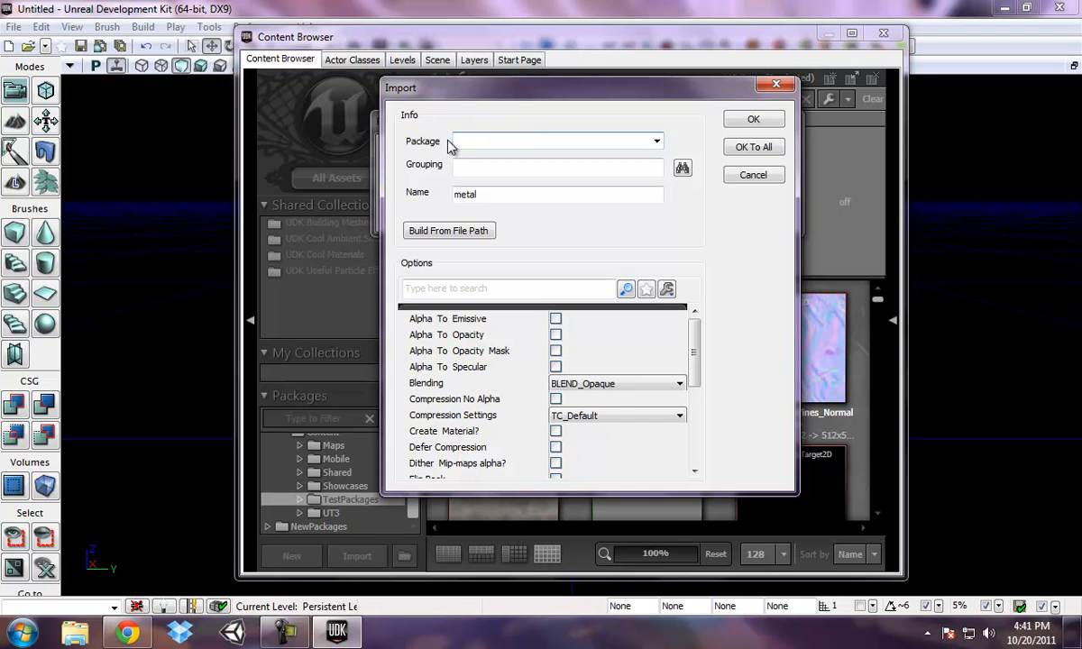
{"action": "type", "text": "MyGame"}
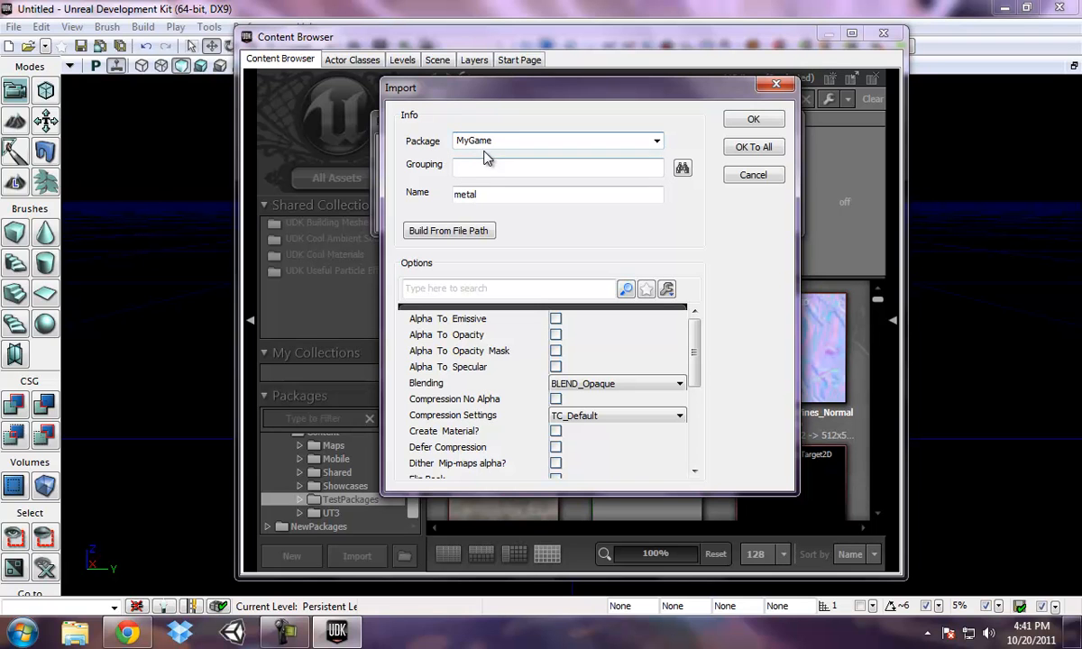
{"action": "left_click", "coordinate": [557, 167]}
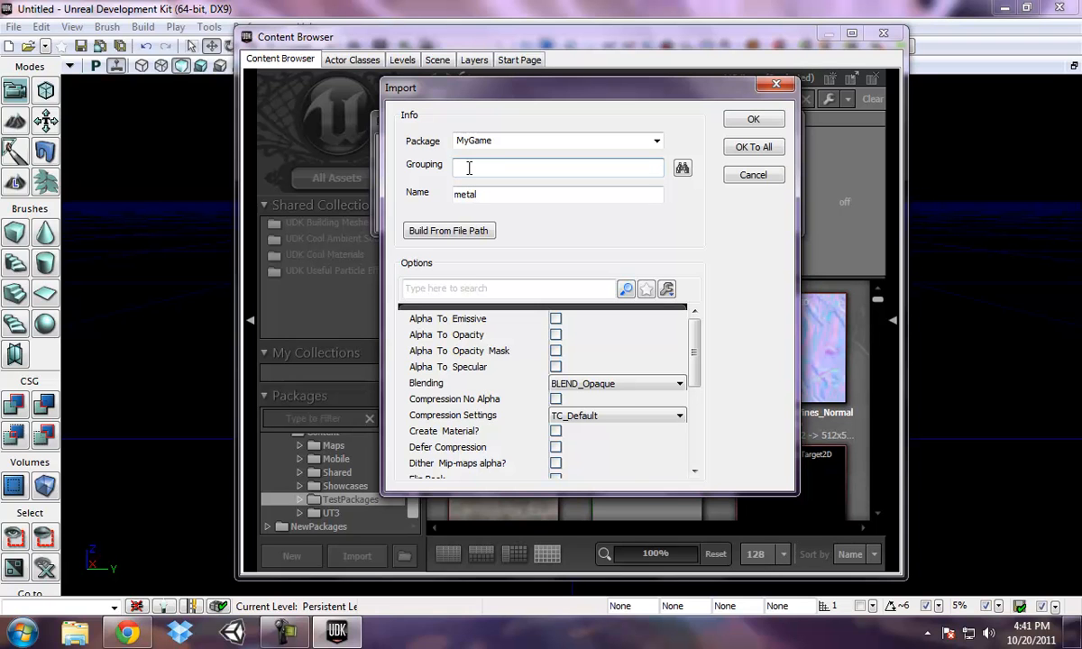
{"action": "type", "text": "Textures"}
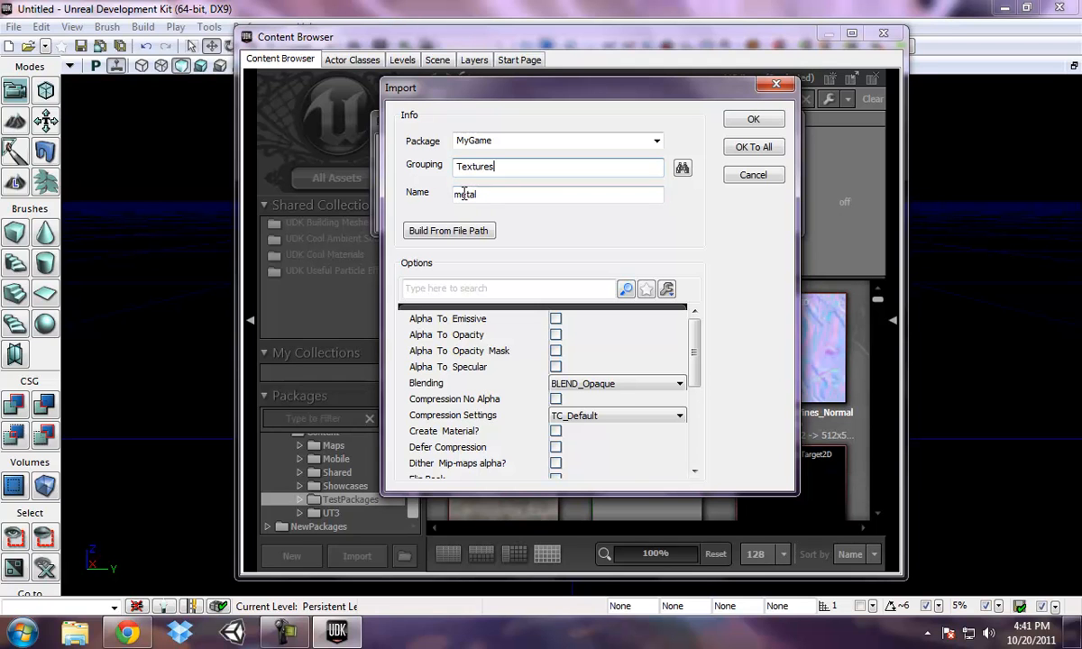
{"action": "left_click", "coordinate": [482, 194]}
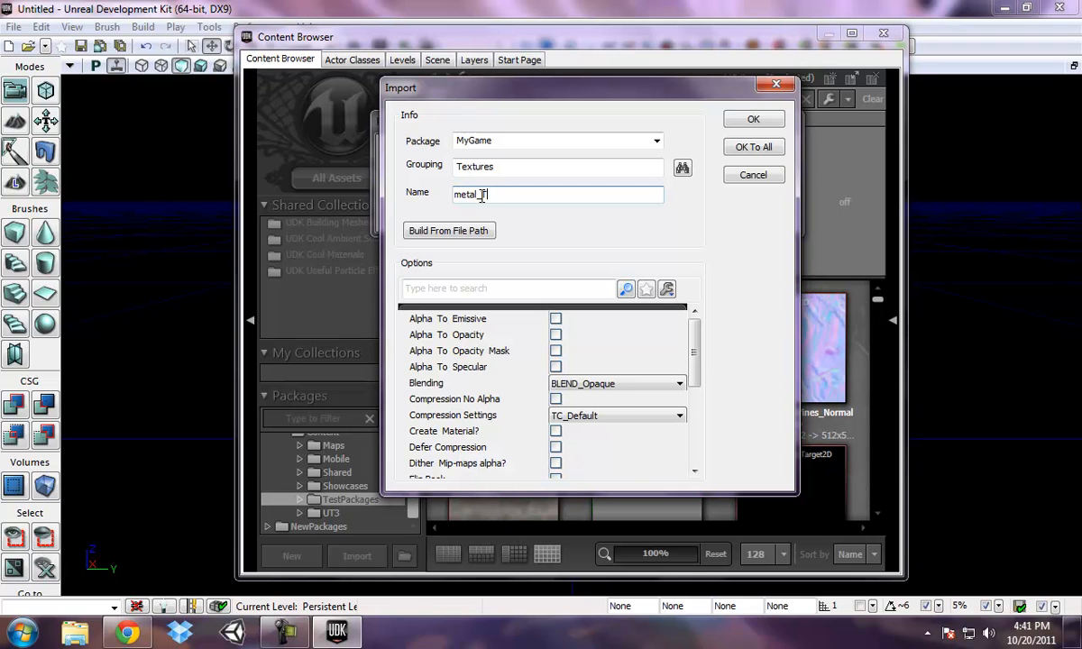
{"action": "type", "text": "_Texture"}
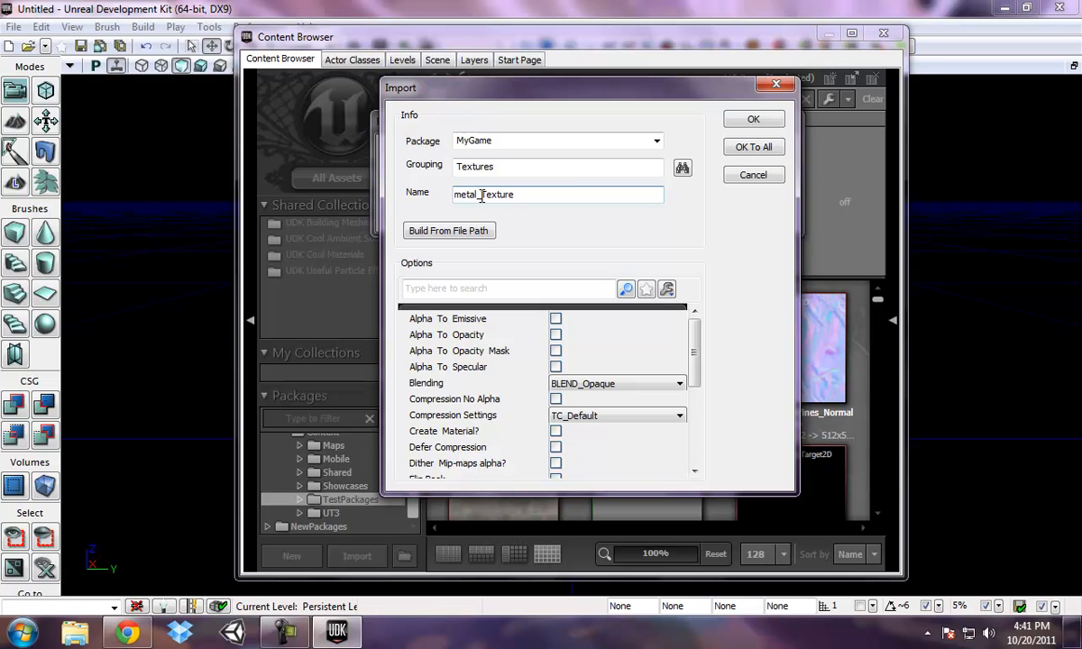
{"action": "mouse_move", "coordinate": [466, 204]}
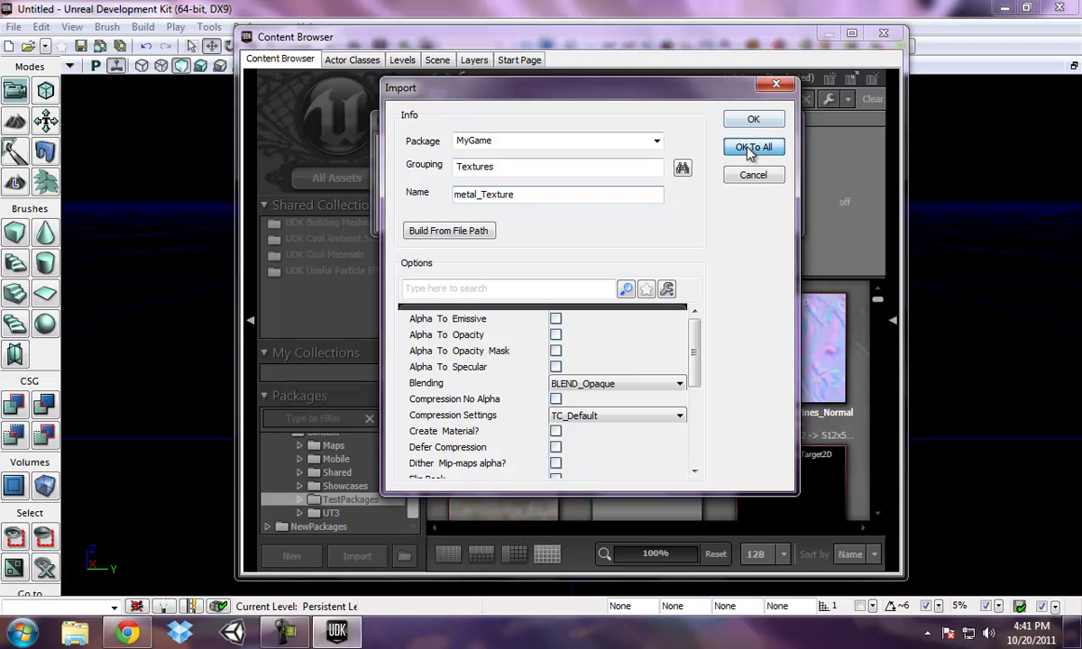
{"action": "left_click", "coordinate": [753, 147]}
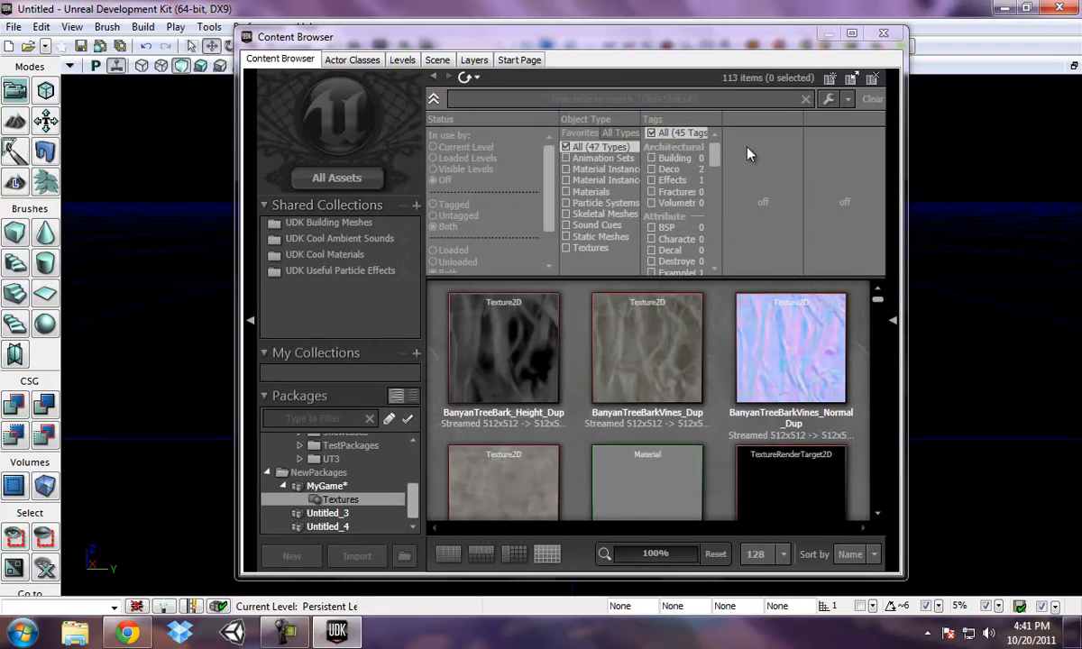
- Select MyGame > Textures in the Packages tree to view metal_Texture
{"action": "left_click", "coordinate": [339, 499]}
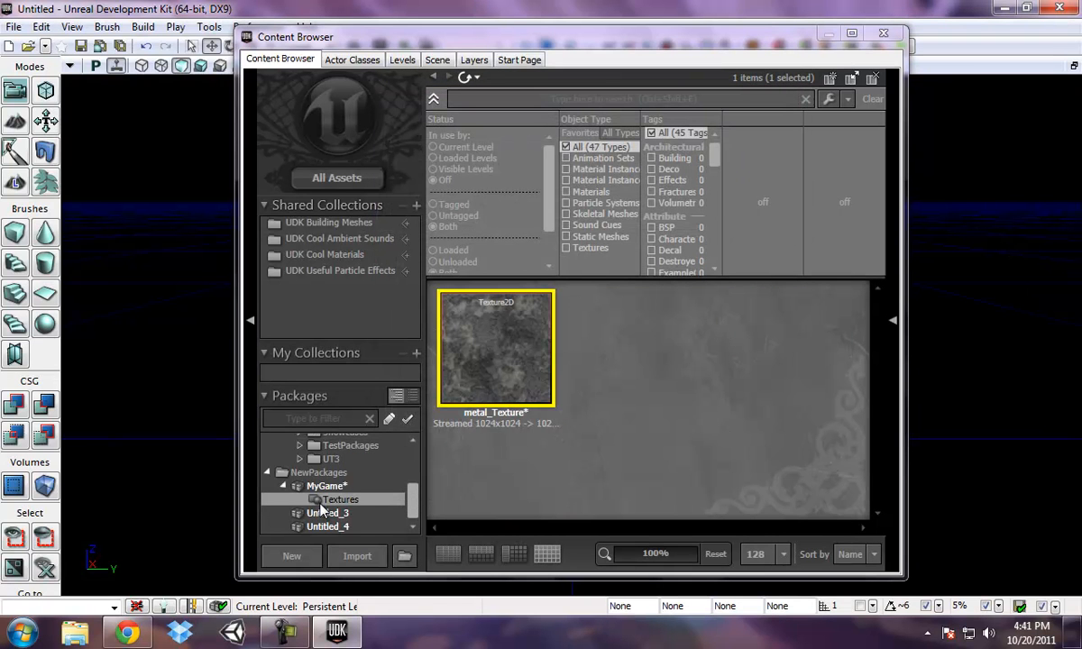
{"action": "left_click", "coordinate": [324, 486]}
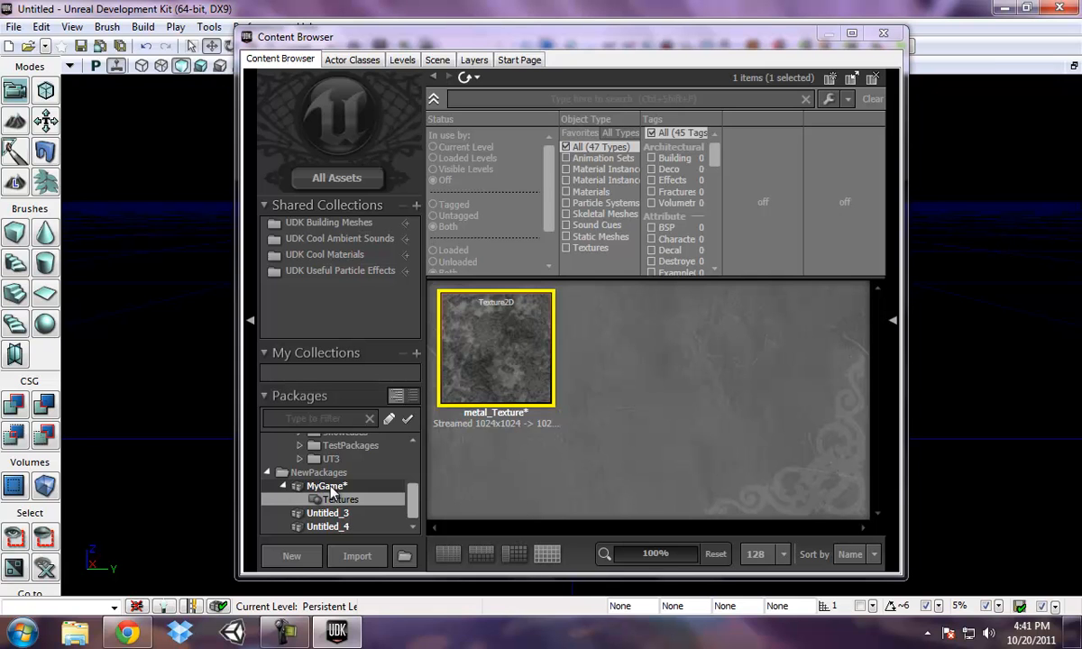
{"action": "mouse_move", "coordinate": [687, 333]}
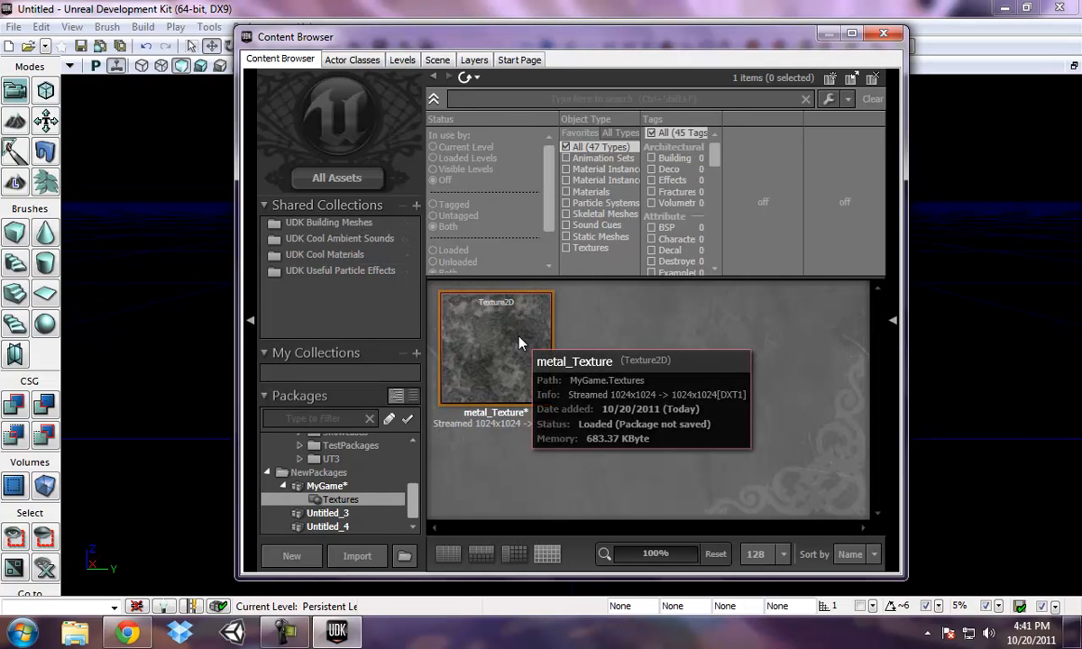
{"action": "right_click", "coordinate": [495, 347]}
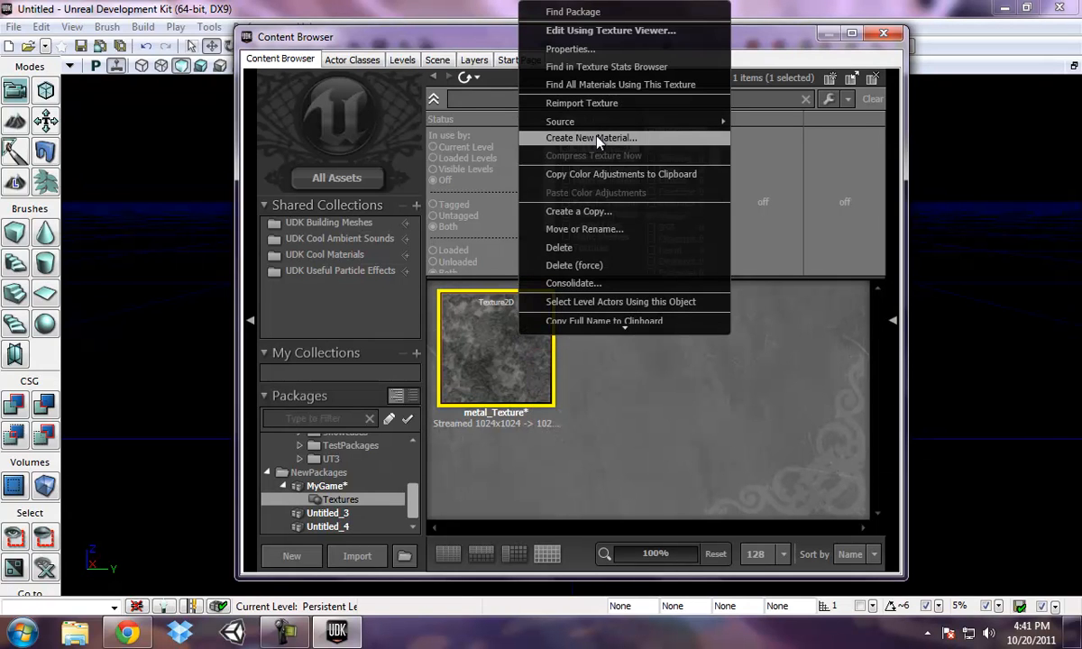
- Create a new material metal_Texture_Mat from metal_Texture in the Materials group
{"action": "left_click", "coordinate": [592, 137]}
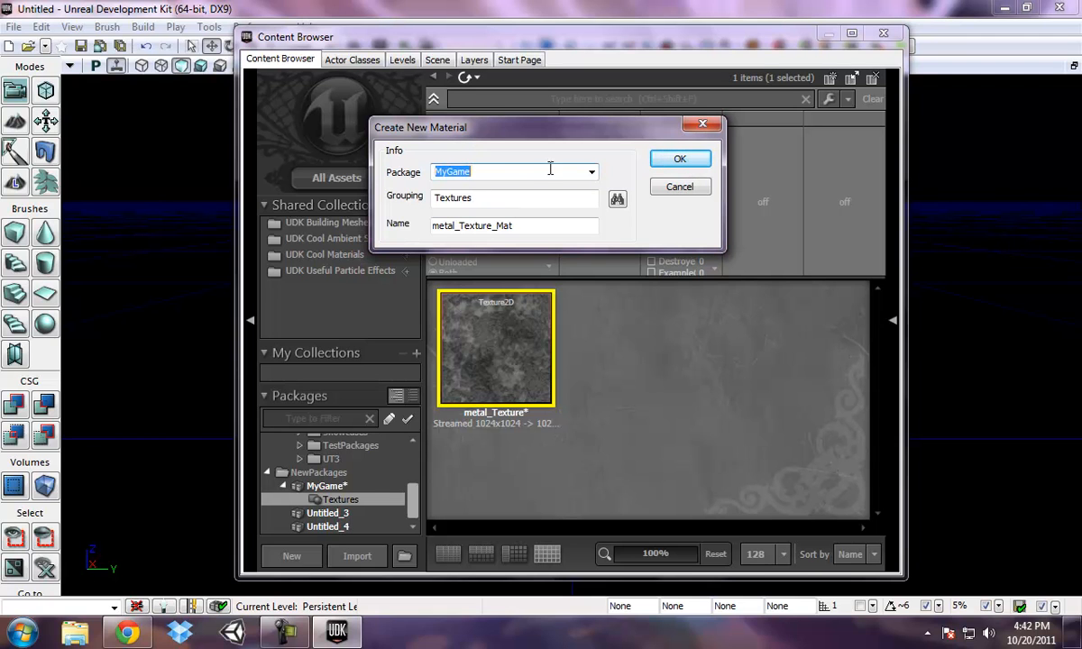
{"action": "mouse_move", "coordinate": [536, 191]}
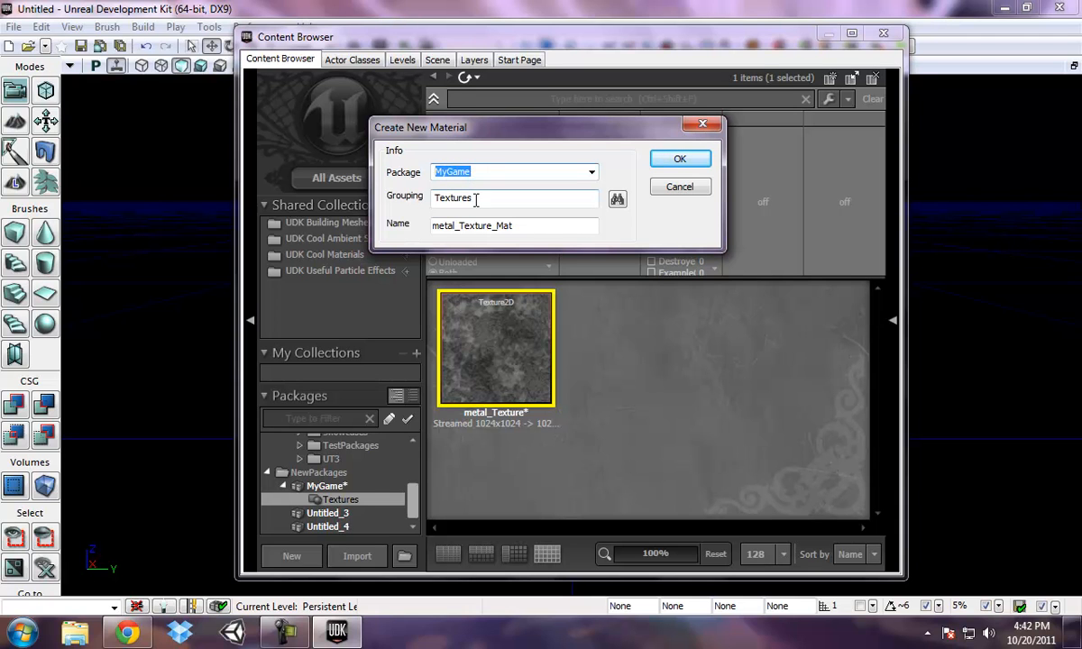
{"action": "type", "text": "M"}
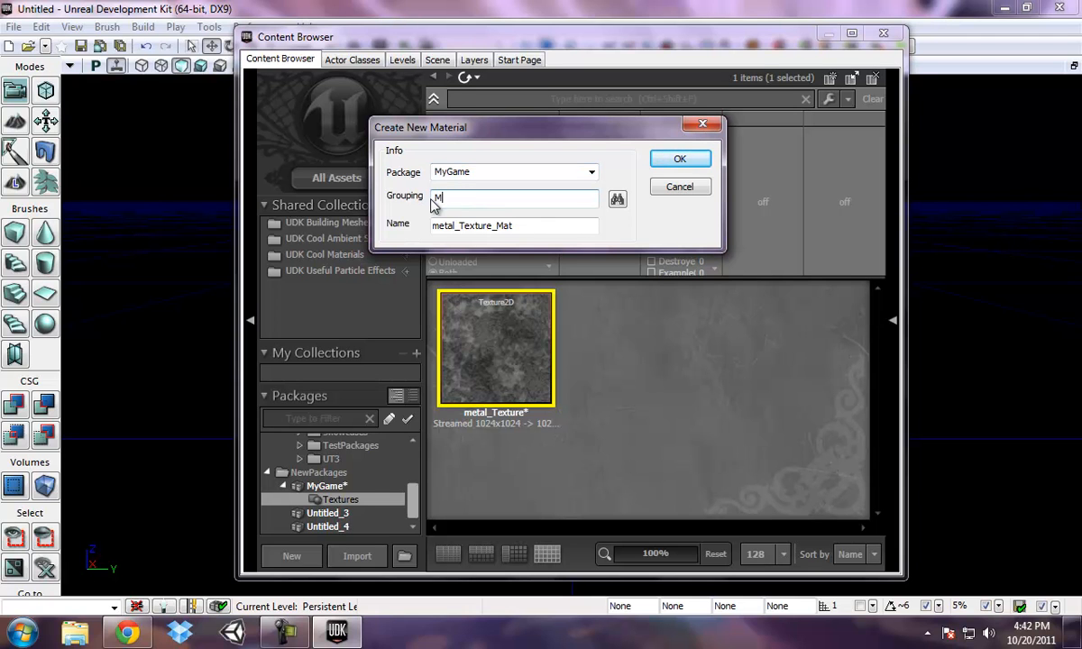
{"action": "type", "text": "aterials"}
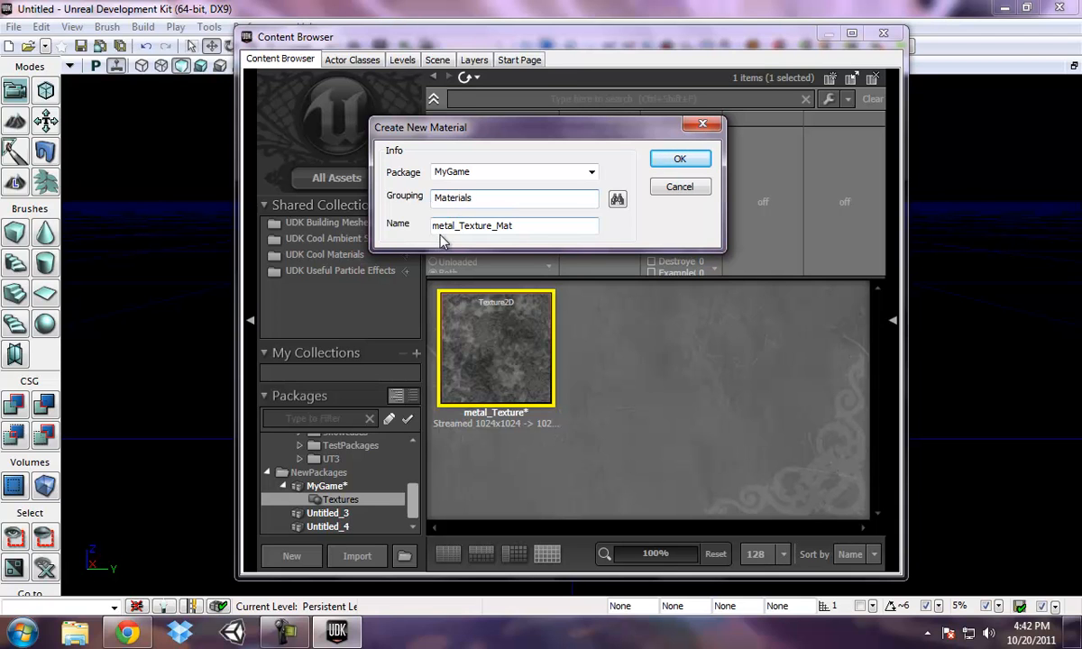
{"action": "left_click", "coordinate": [680, 159]}
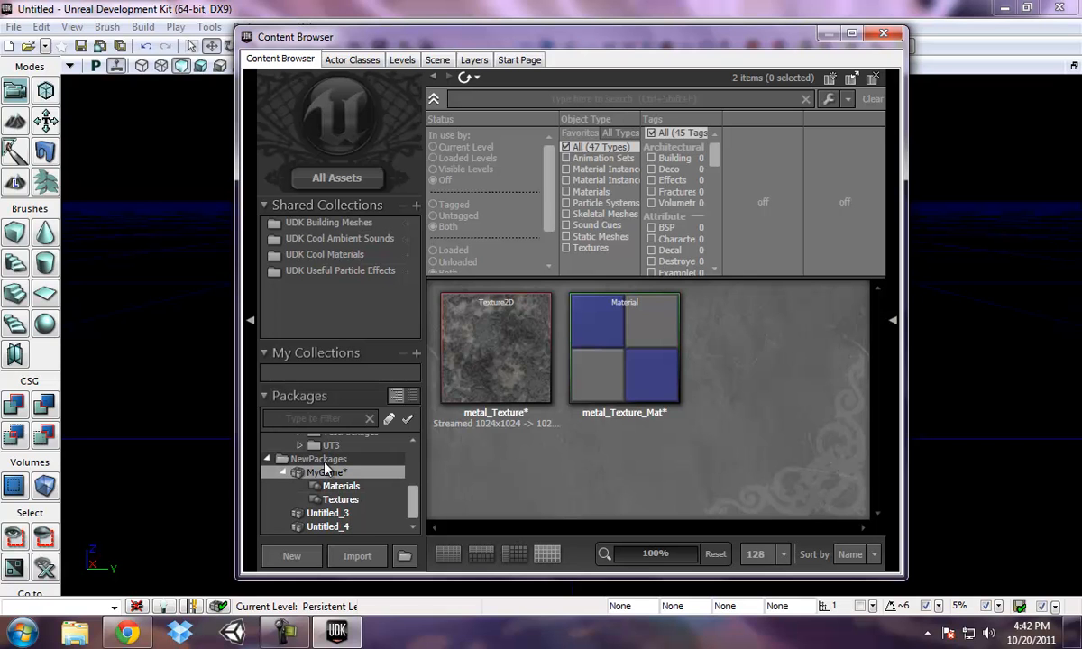
{"action": "mouse_move", "coordinate": [624, 347]}
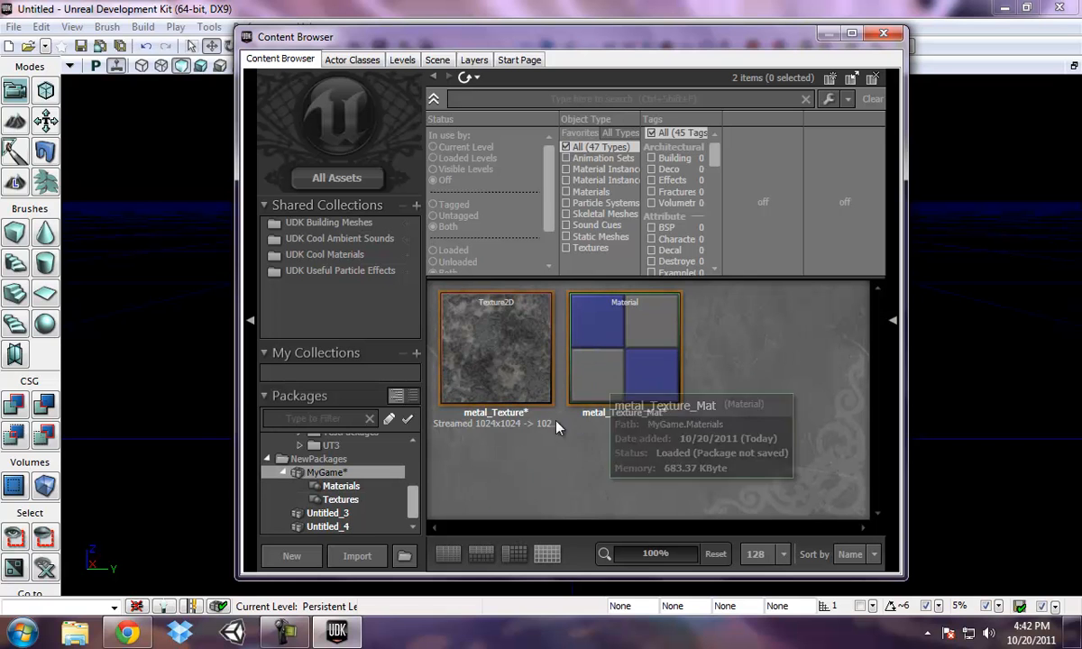
- View the MyGame Materials group, then the Textures group
{"action": "left_click", "coordinate": [340, 486]}
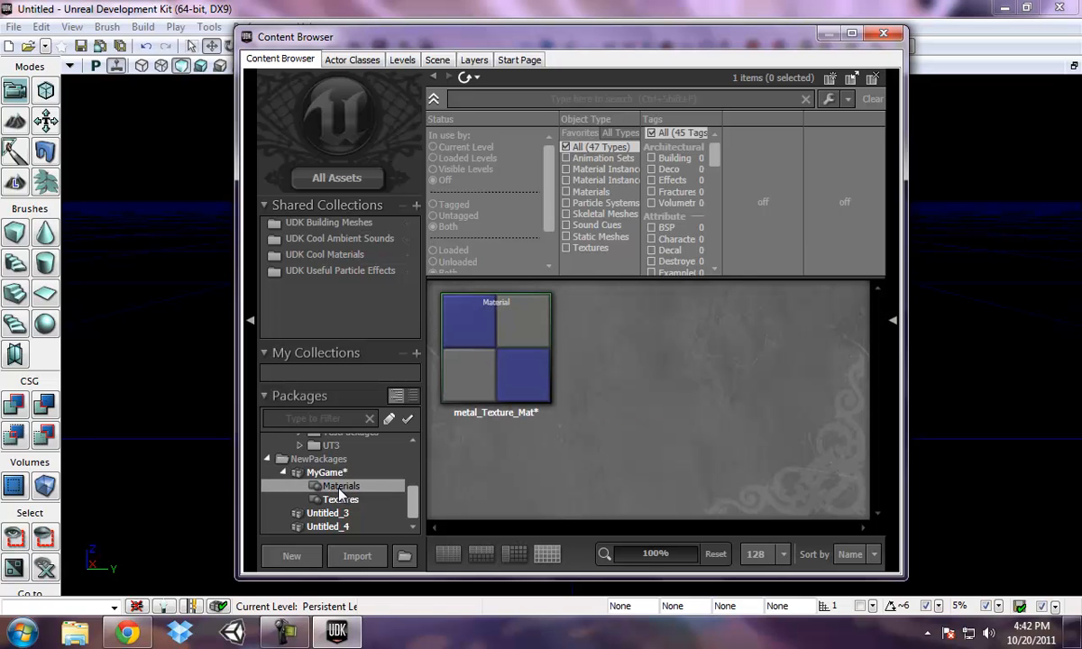
{"action": "mouse_move", "coordinate": [528, 414]}
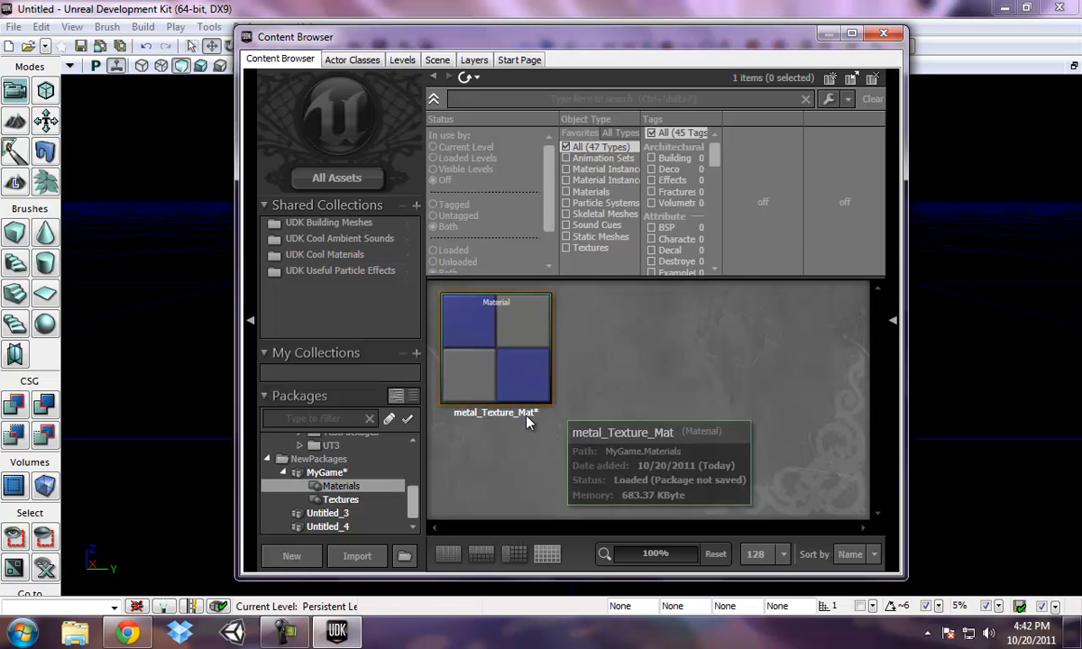
{"action": "left_click", "coordinate": [340, 500]}
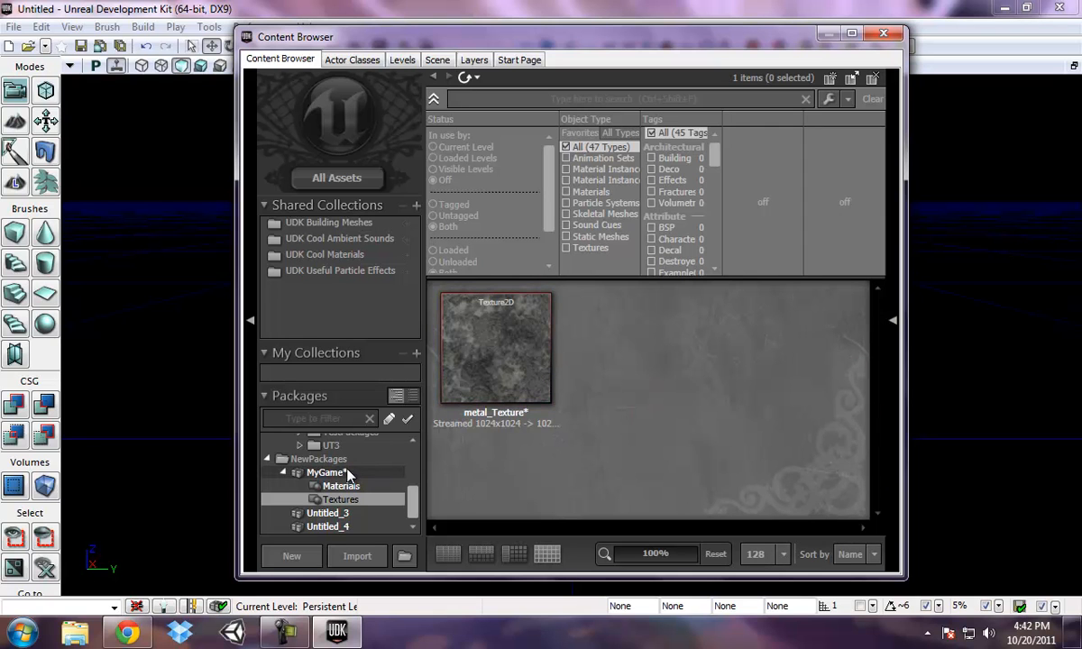
- Choose Save from the MyGame package's context menu
{"action": "right_click", "coordinate": [324, 472]}
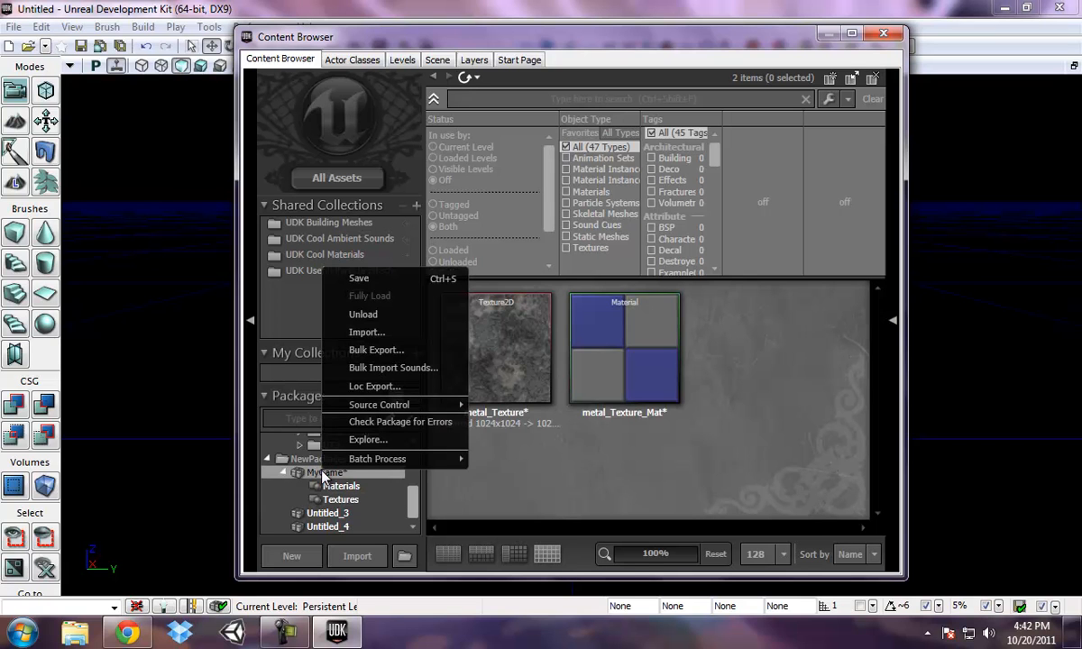
{"action": "mouse_move", "coordinate": [385, 278]}
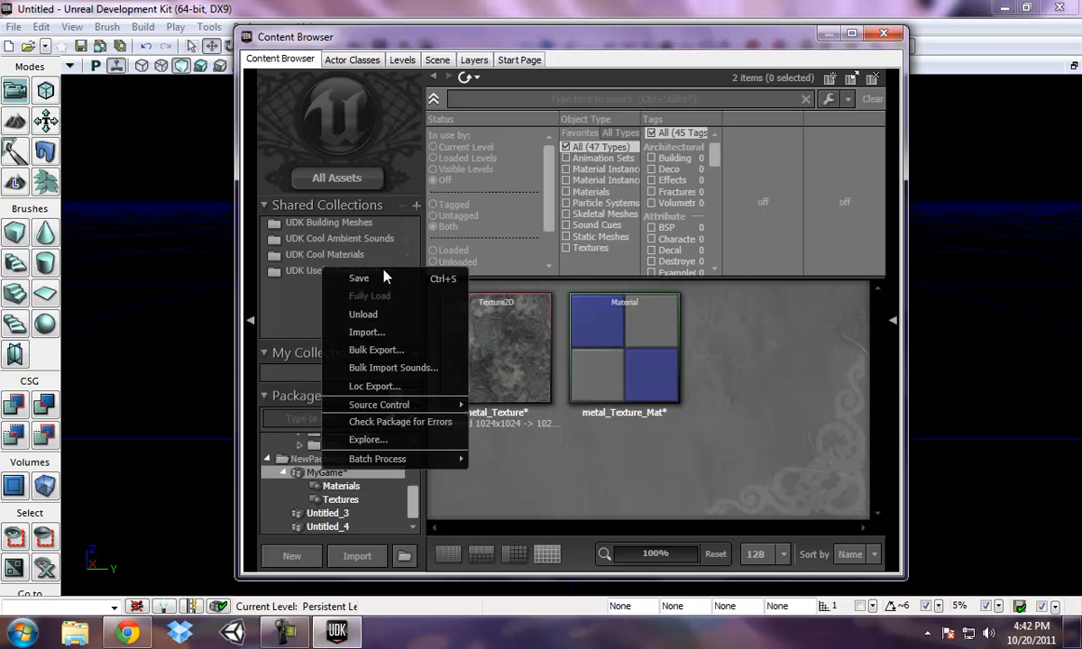
{"action": "left_click", "coordinate": [358, 278]}
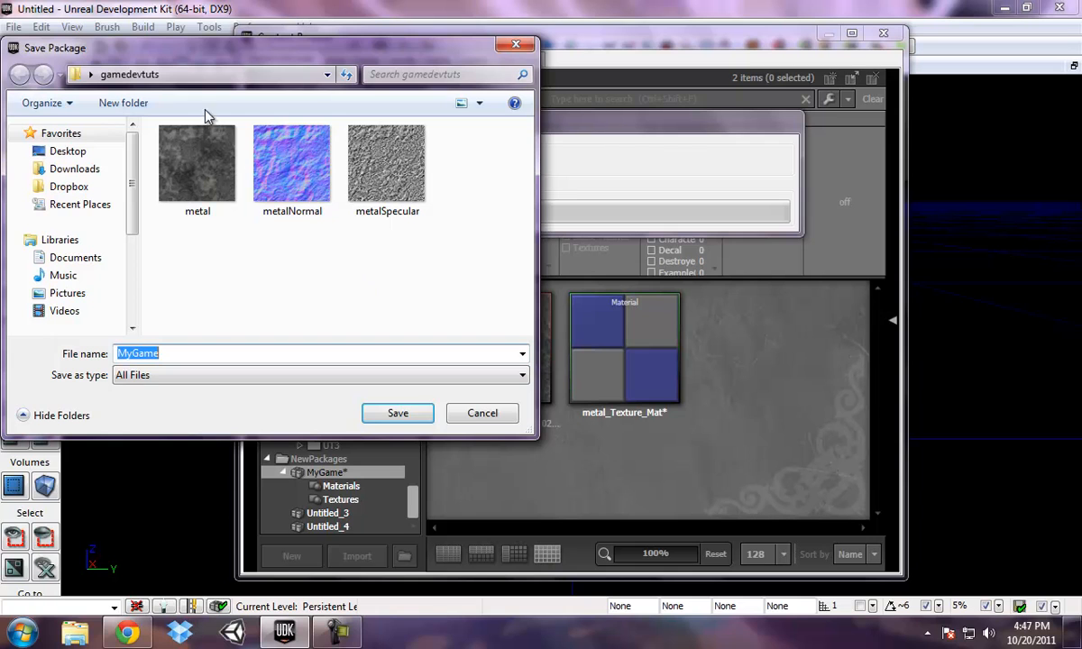
{"action": "mouse_move", "coordinate": [275, 323]}
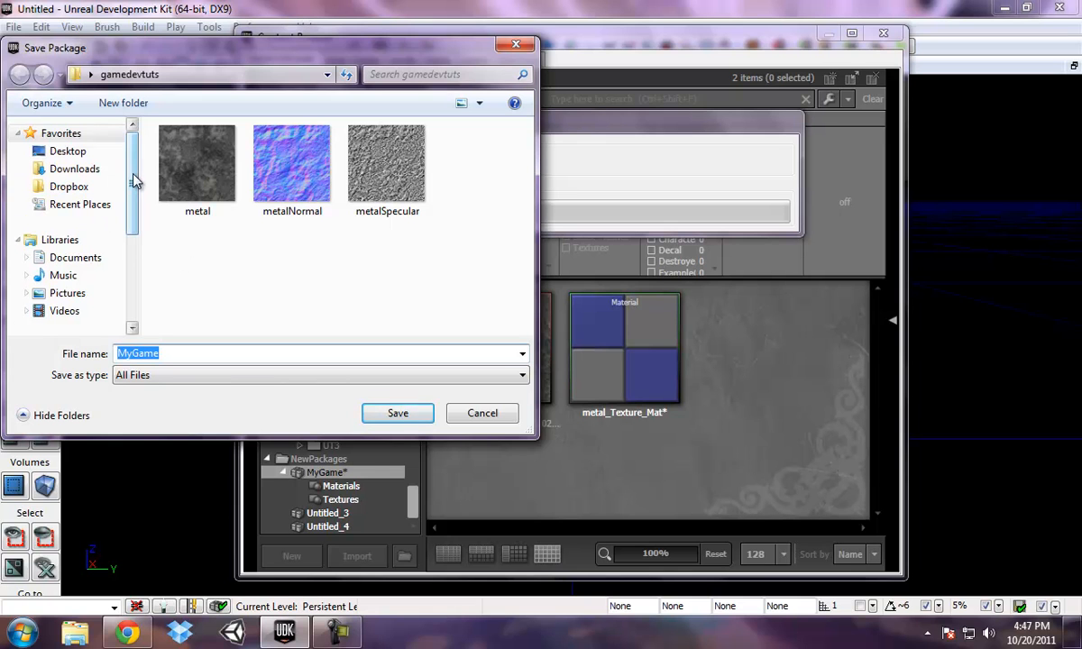
{"action": "scroll", "scroll_direction": "down", "scroll_amount": 3}
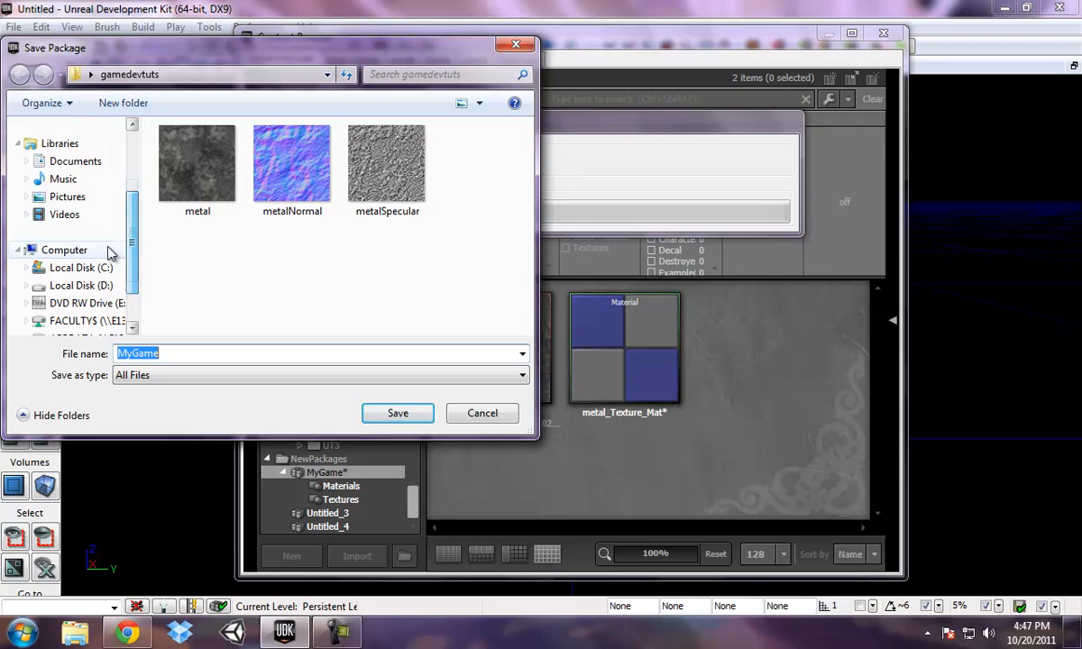
- Save MyGame into C:\UDK\UDK-2011-08\UDKGame\Content
{"action": "left_click", "coordinate": [82, 267]}
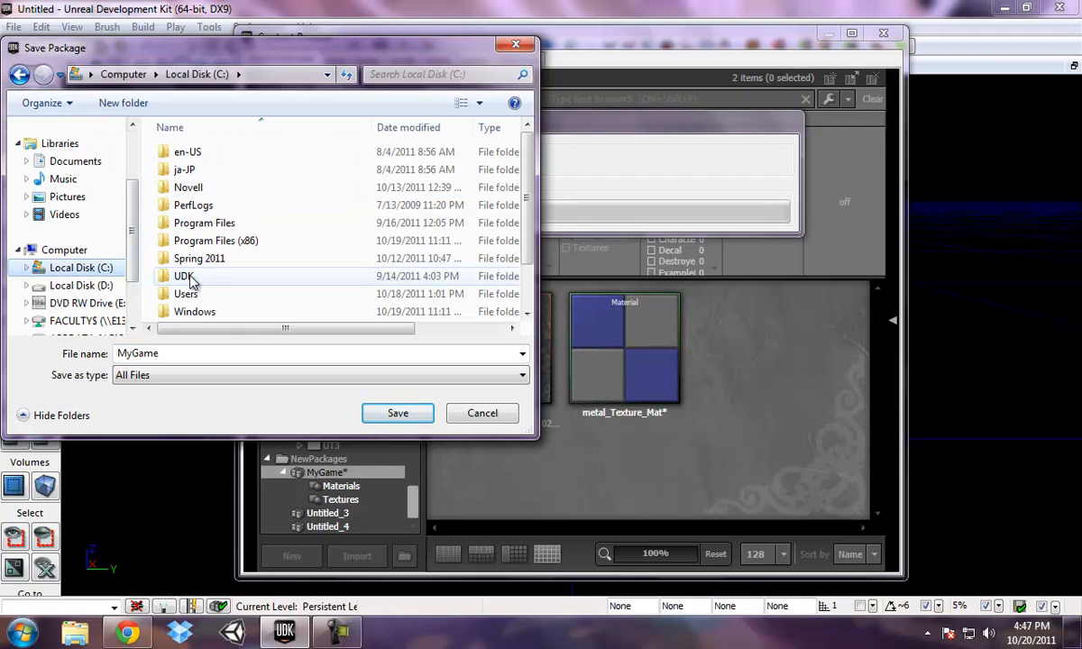
{"action": "double_click", "coordinate": [183, 276]}
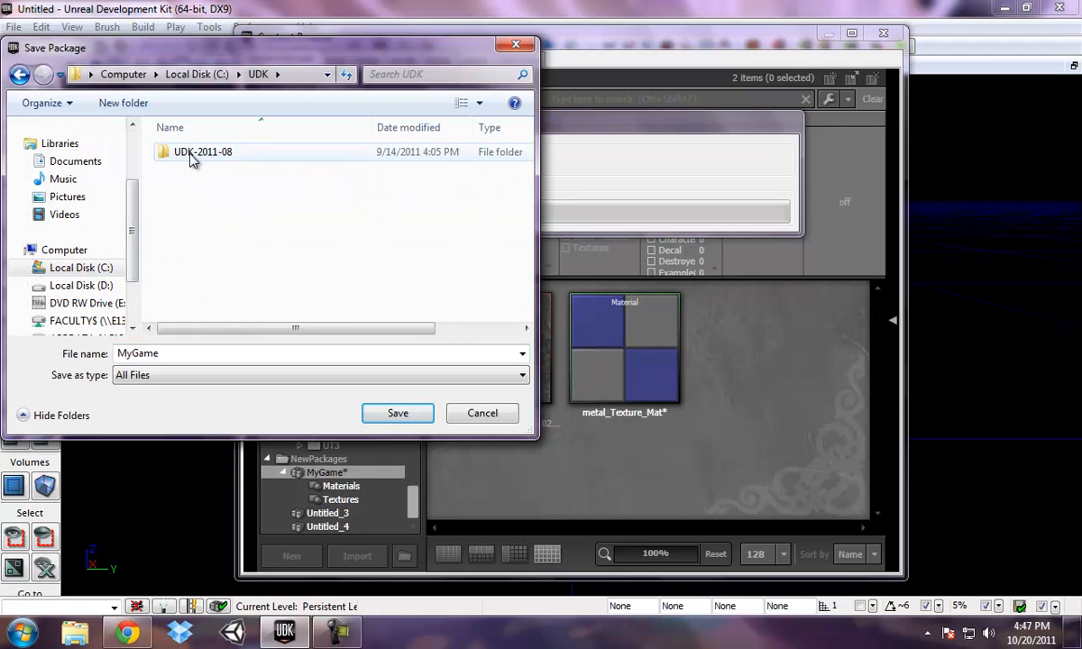
{"action": "double_click", "coordinate": [202, 151]}
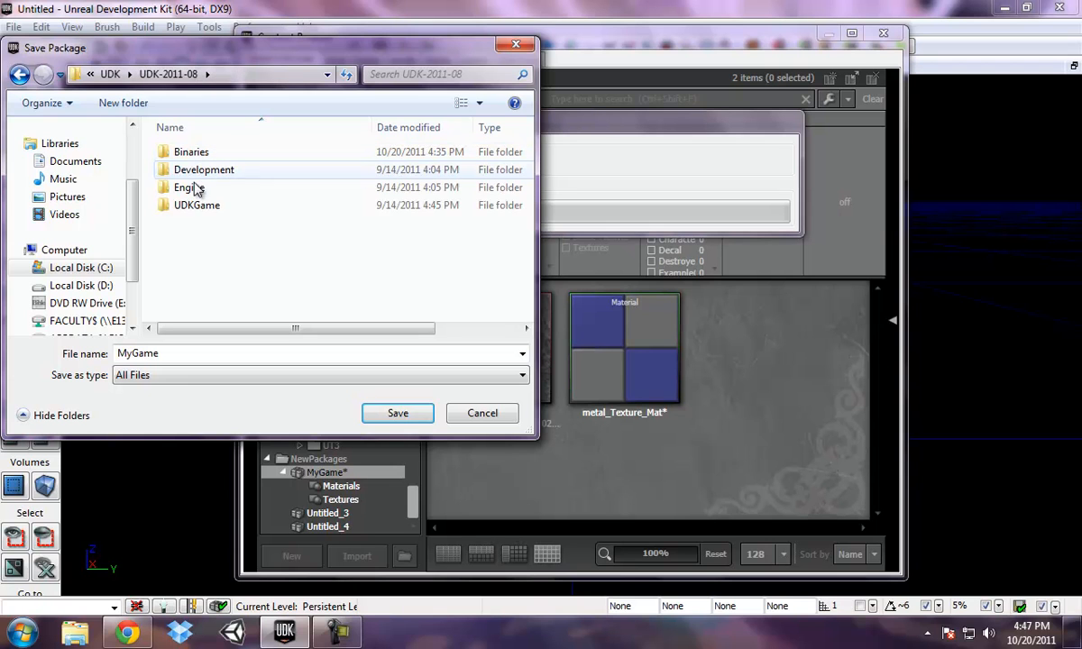
{"action": "mouse_move", "coordinate": [191, 208]}
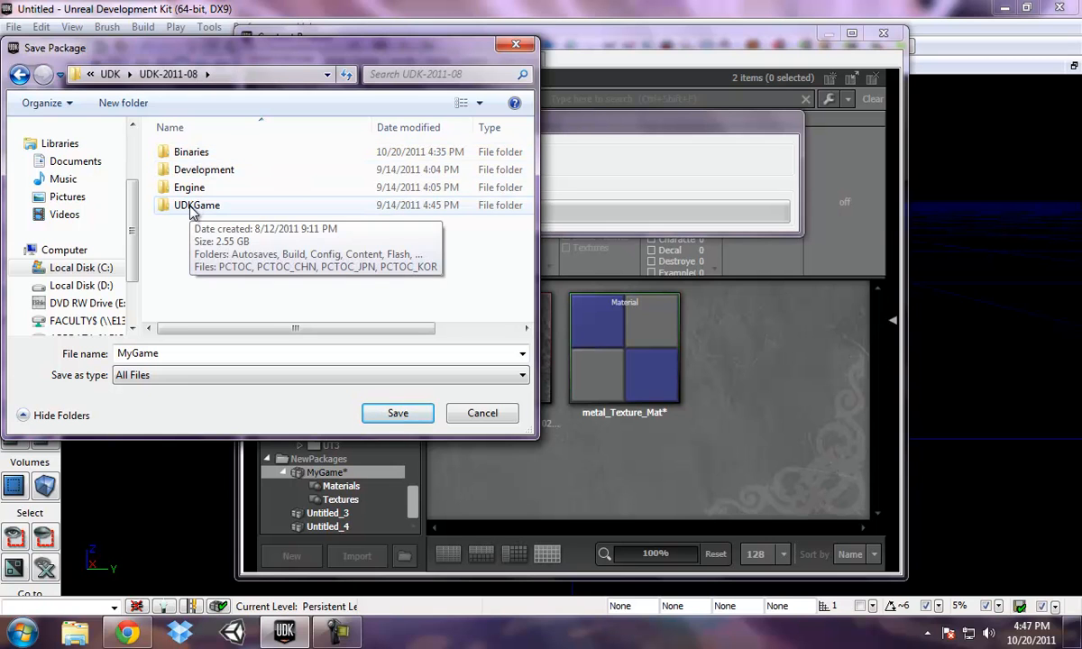
{"action": "double_click", "coordinate": [196, 204]}
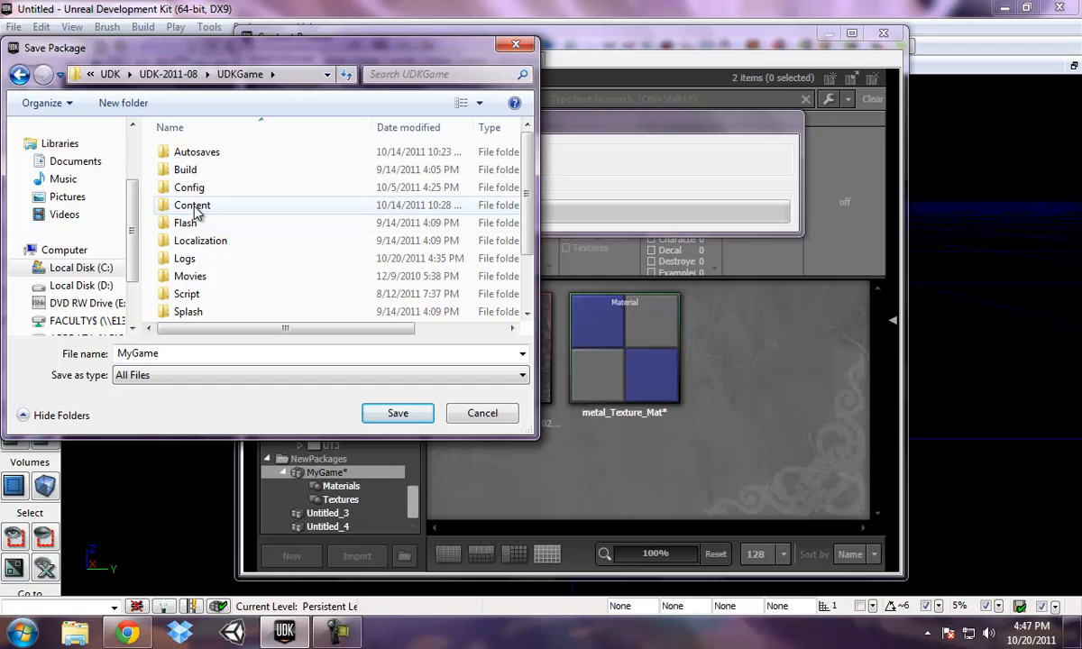
{"action": "double_click", "coordinate": [192, 204]}
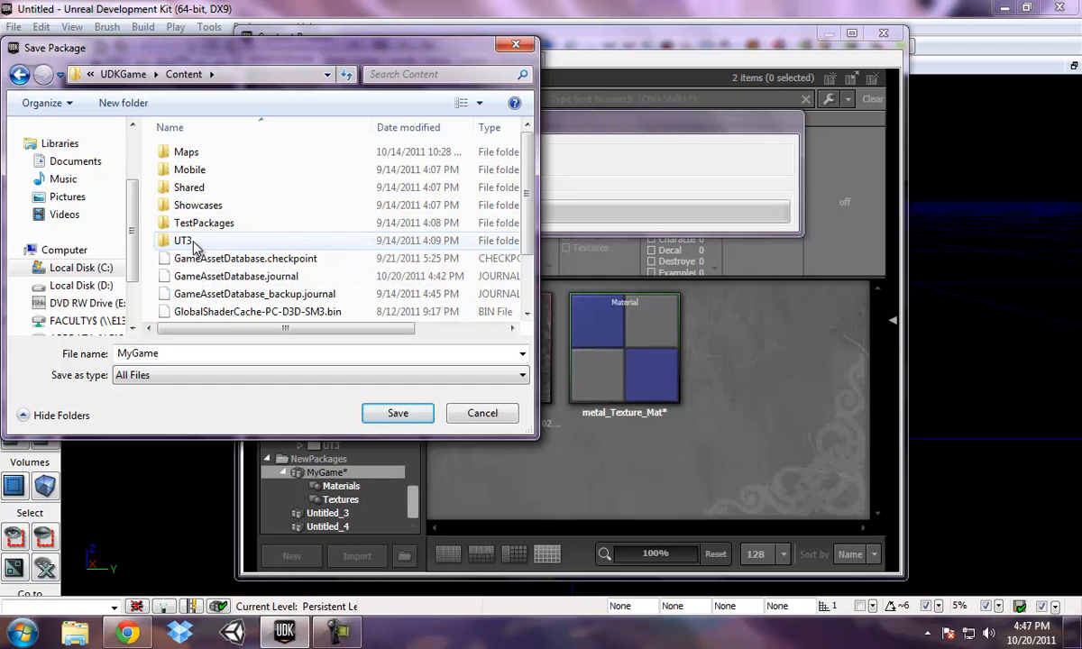
{"action": "mouse_move", "coordinate": [204, 222]}
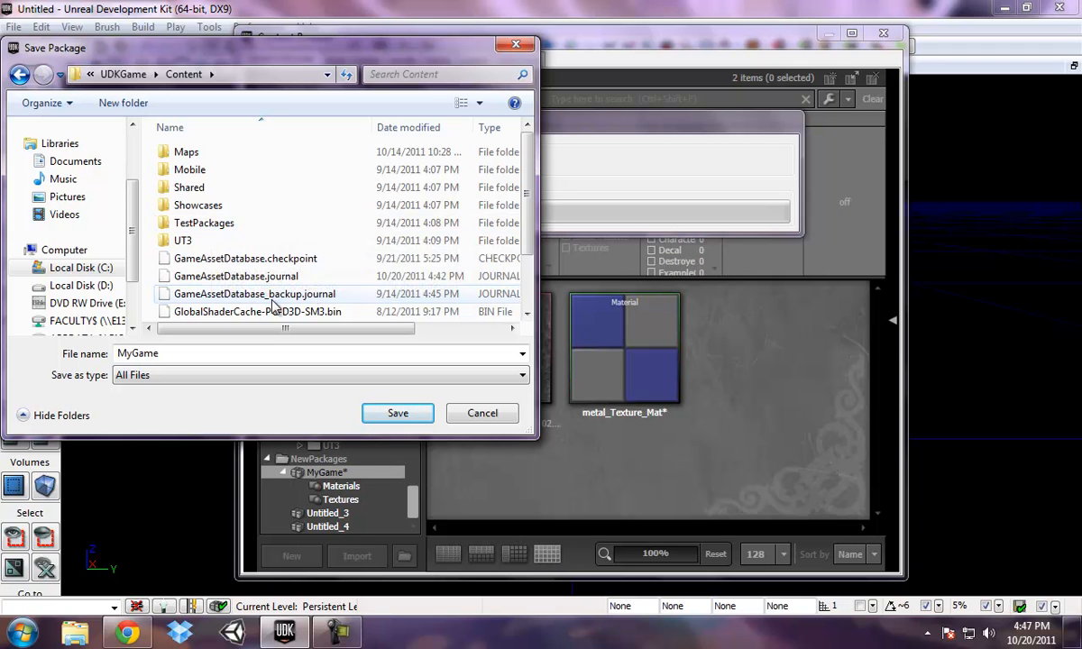
{"action": "scroll", "scroll_direction": "down", "scroll_amount": 3}
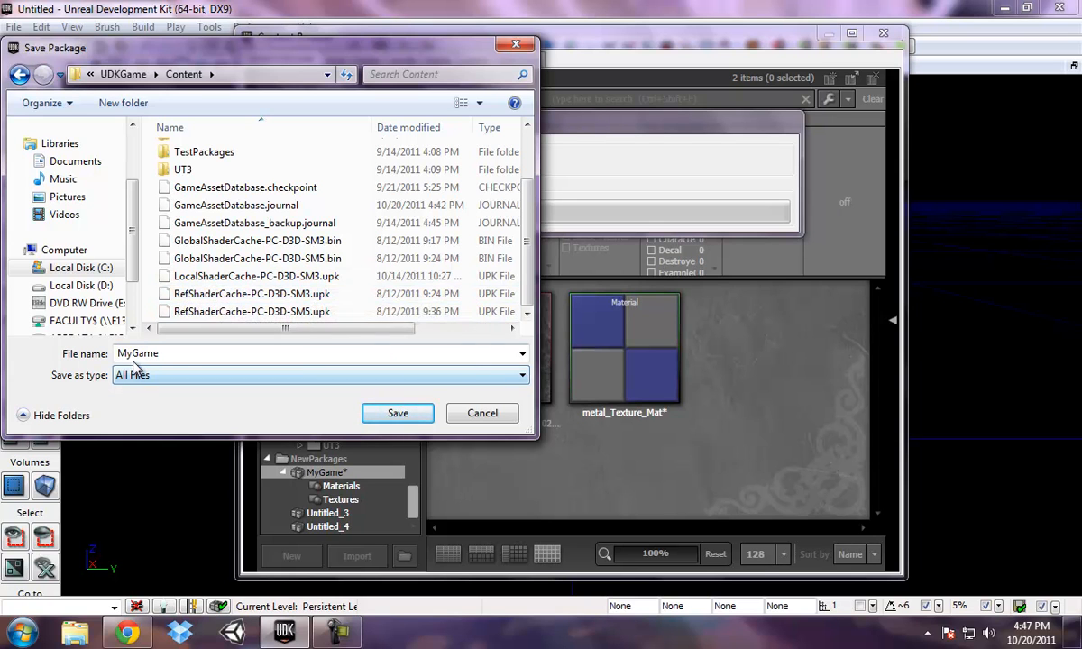
{"action": "left_click", "coordinate": [398, 413]}
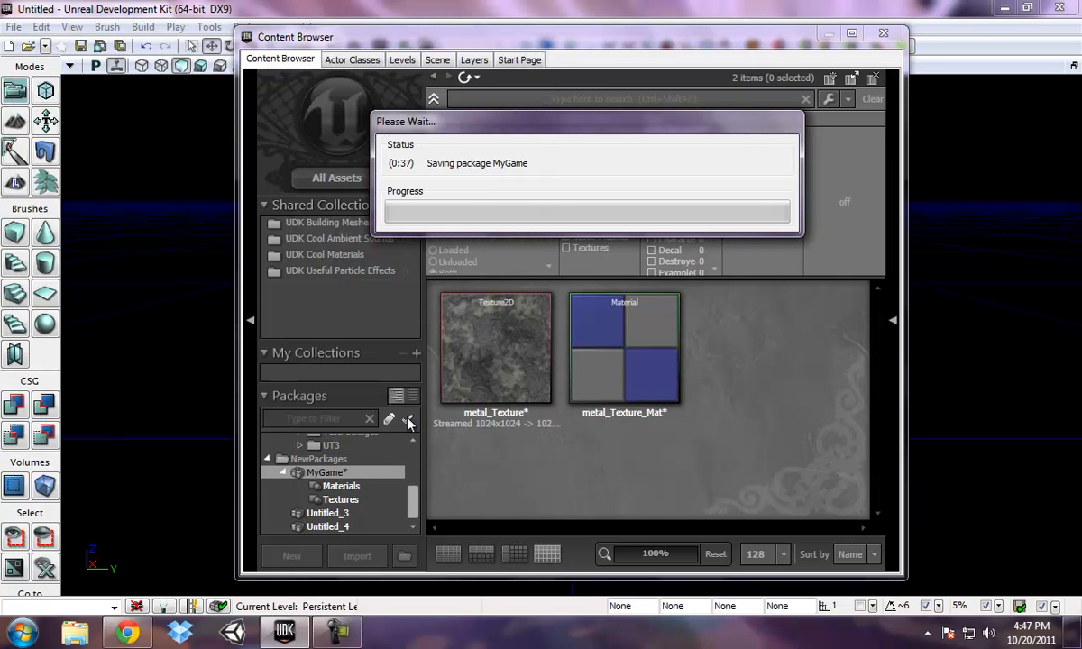